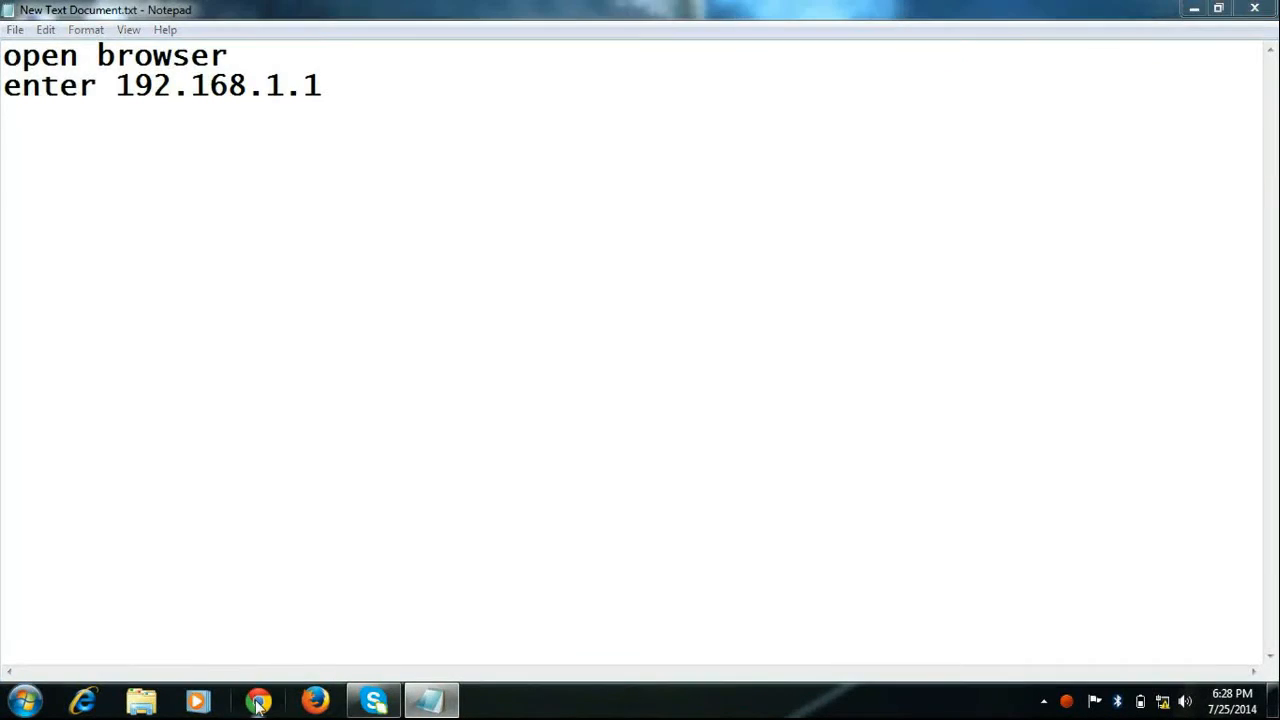
left_click(260, 700)
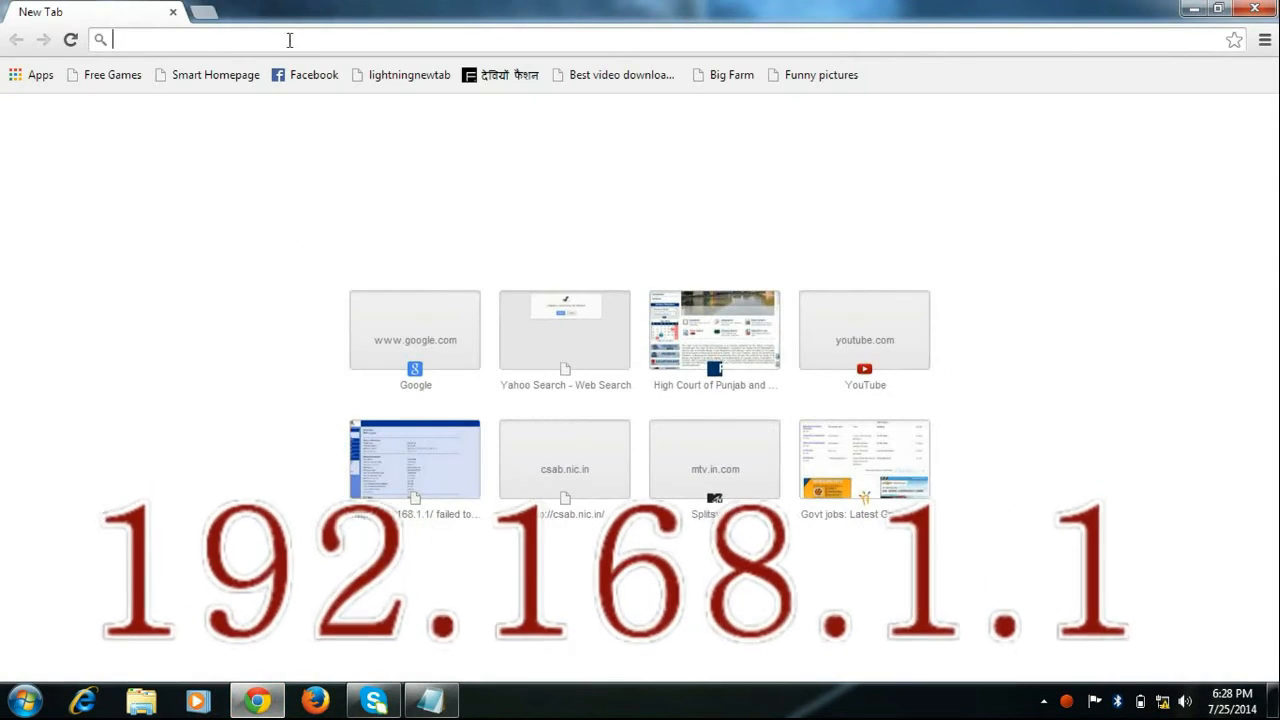
type("192.168.1.1")
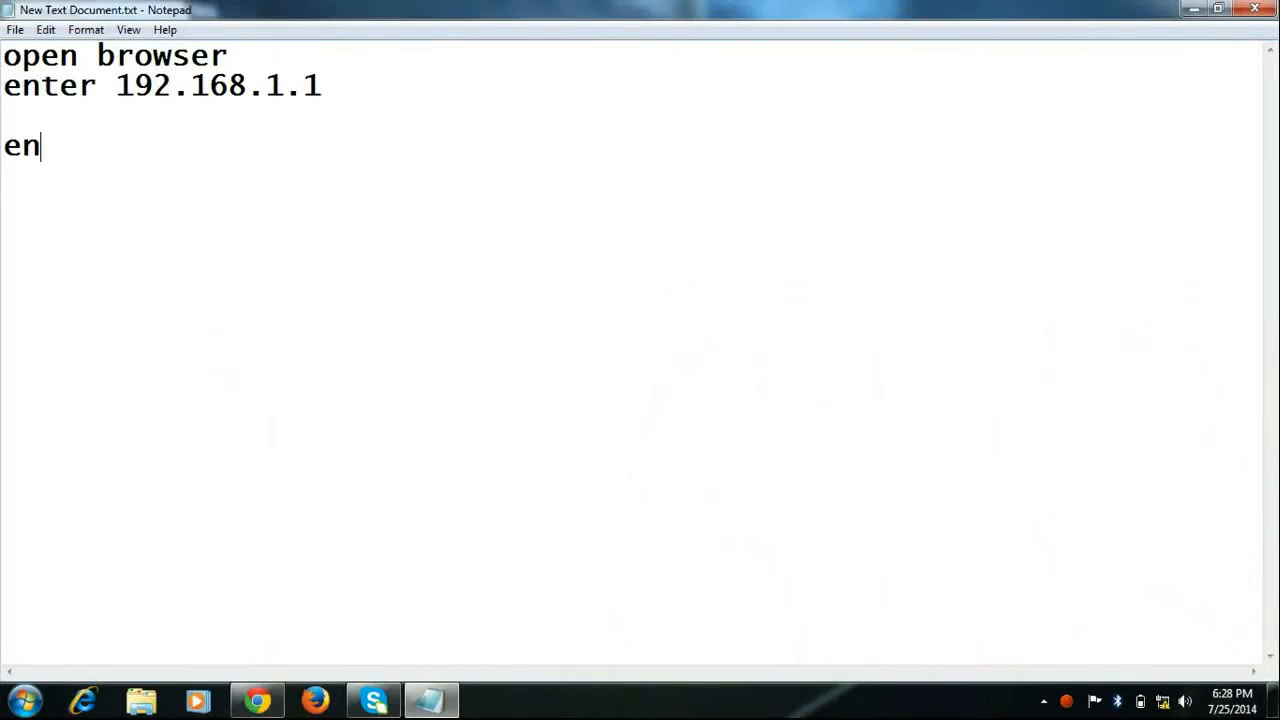
type("ter username")
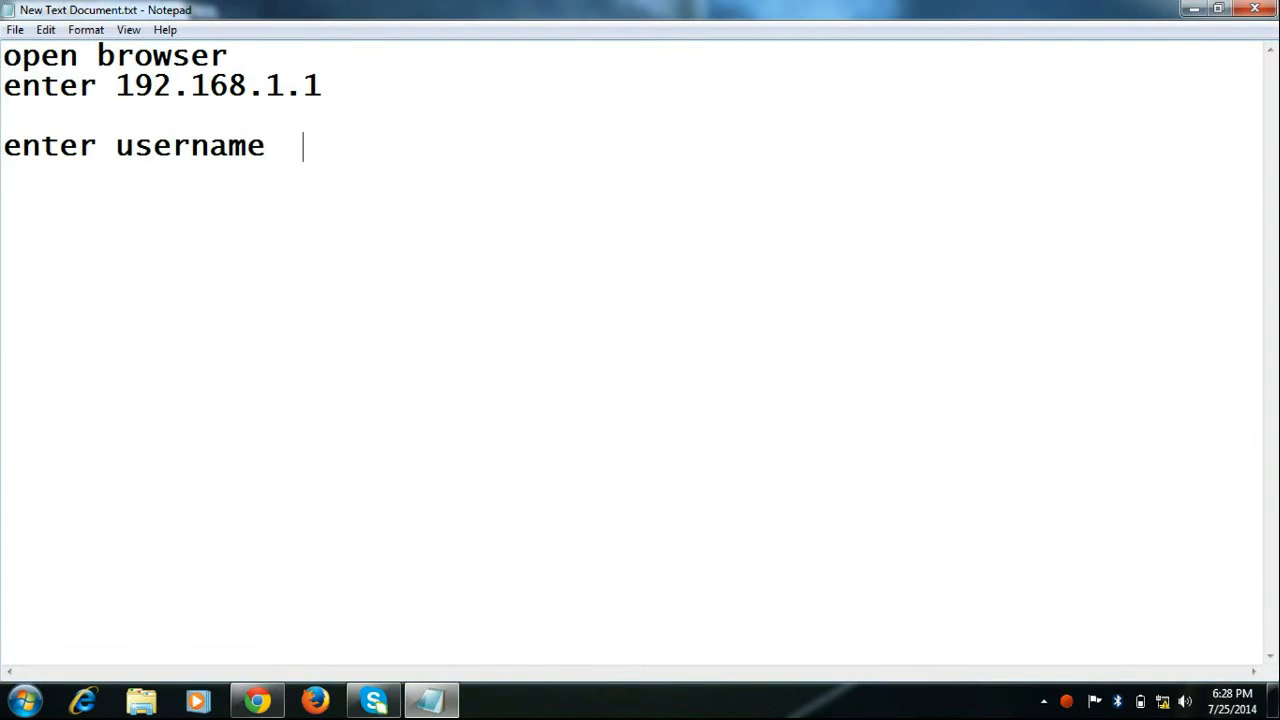
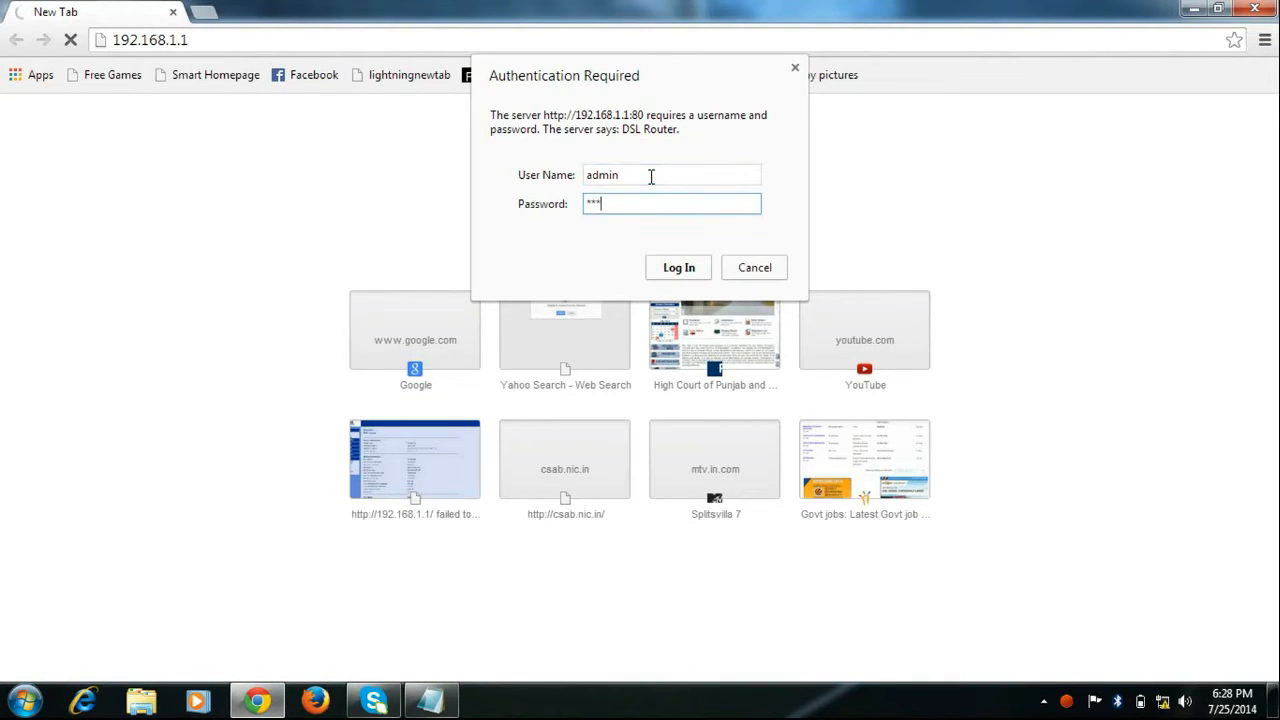
left_click(678, 268)
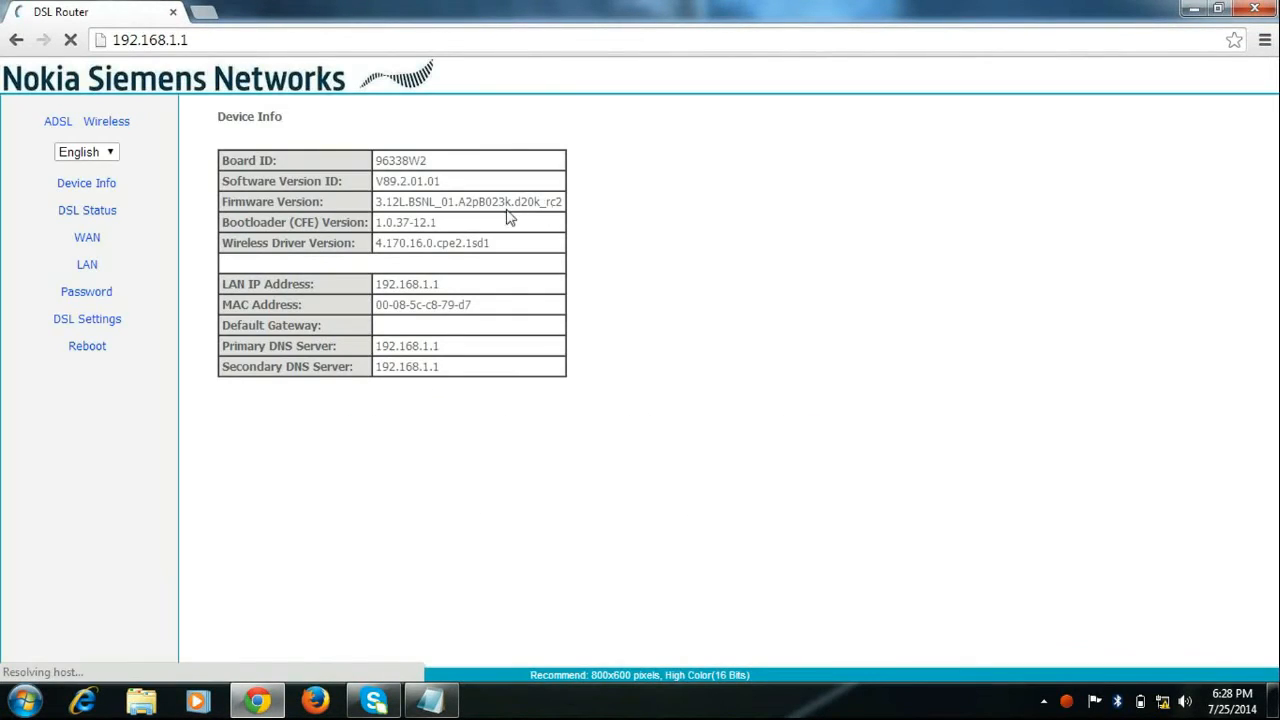
left_click(88, 236)
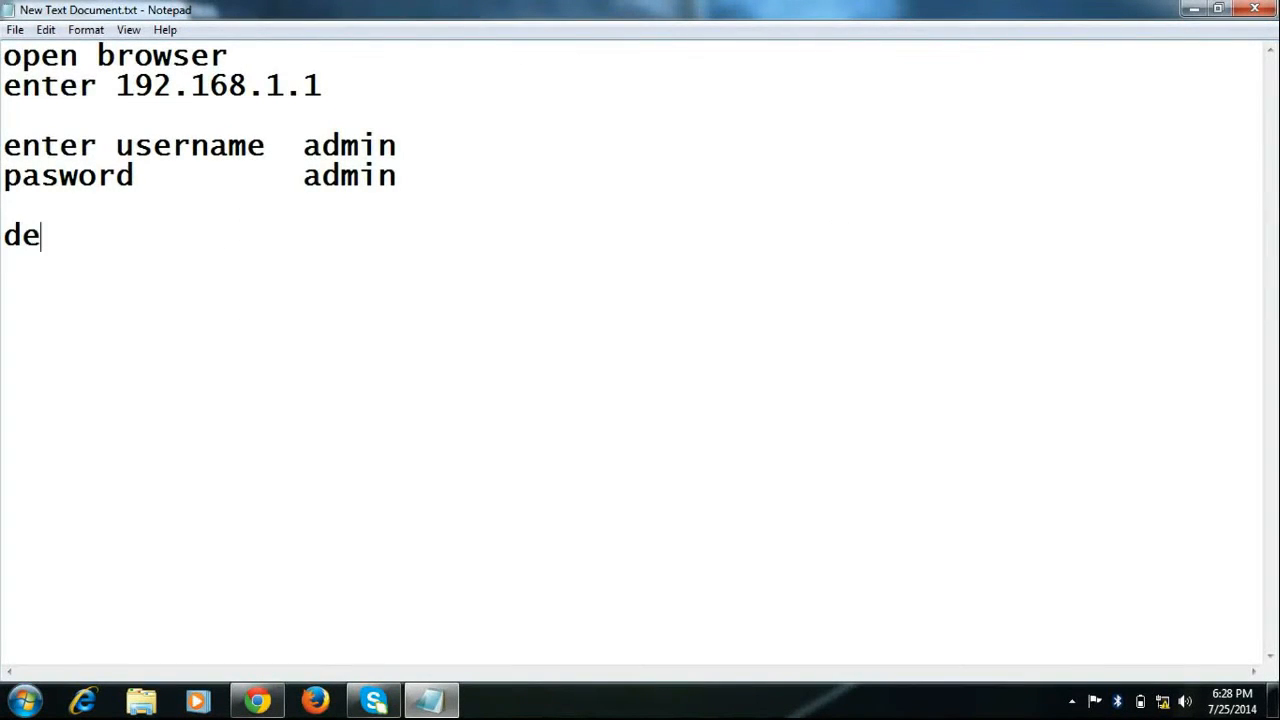
type("lete unwante")
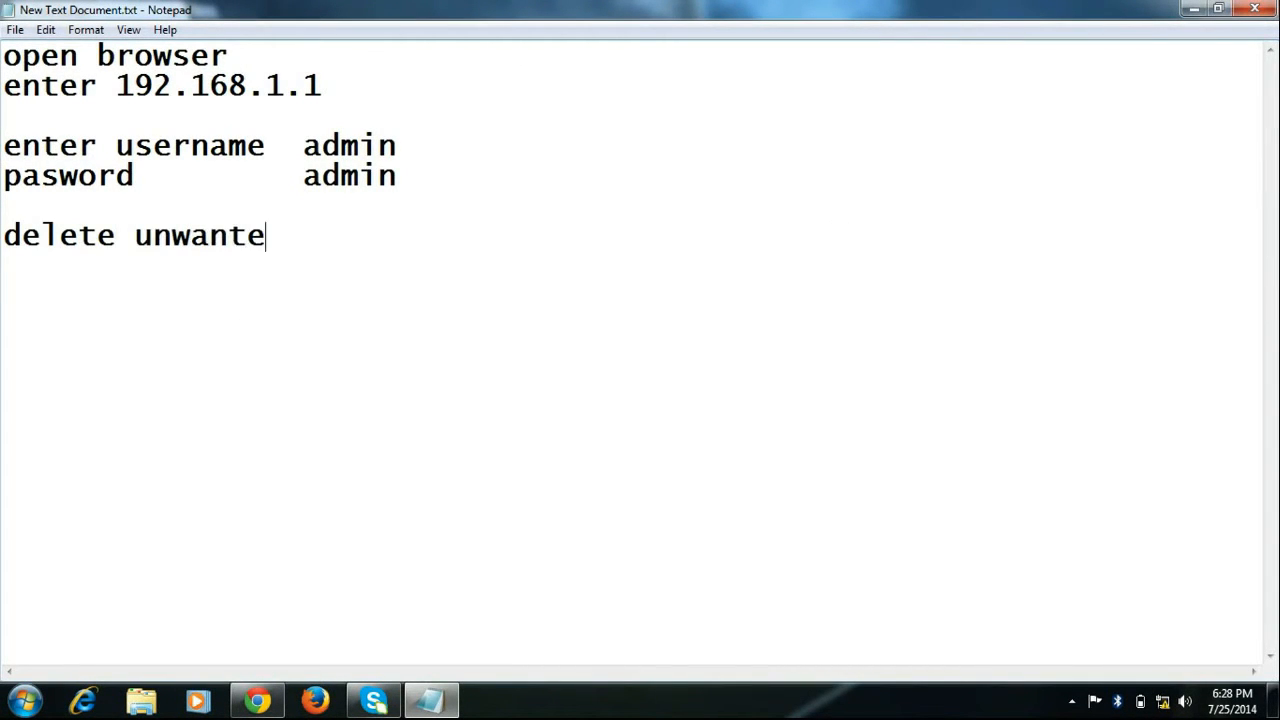
type("d connectio")
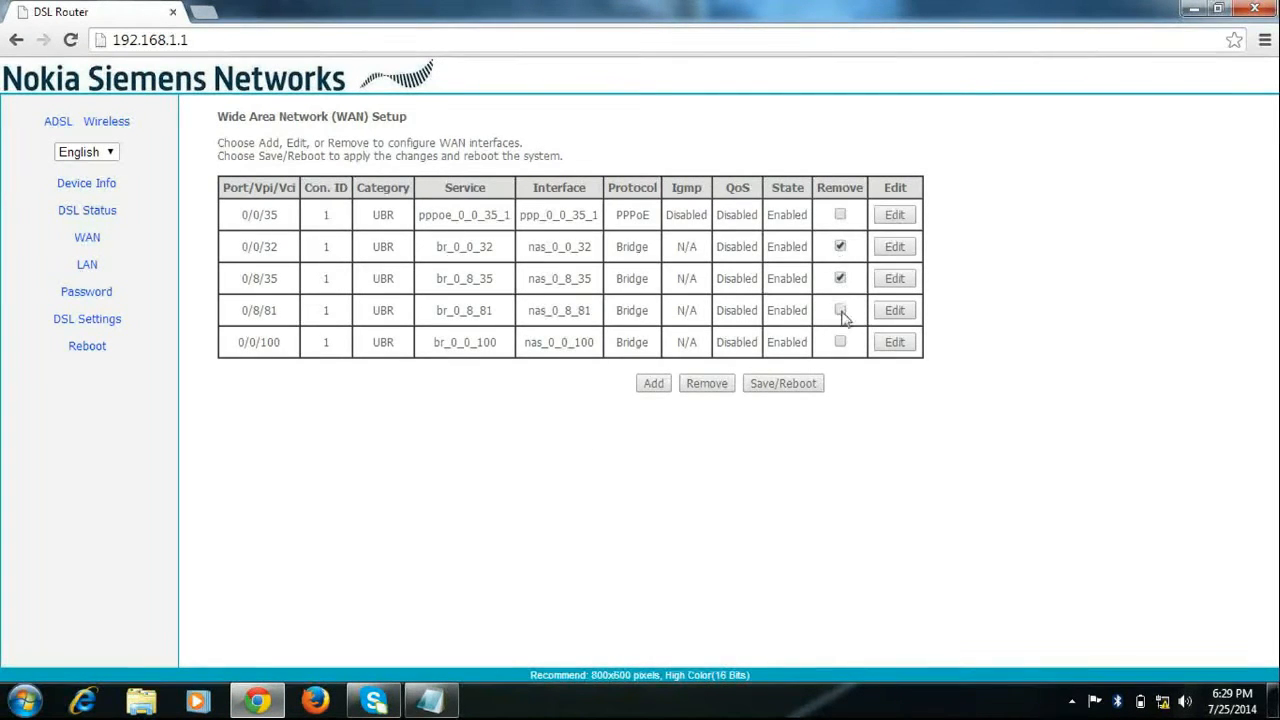
- Remove the bridge WAN connections so only the PPPoE connection remains
left_click(706, 384)
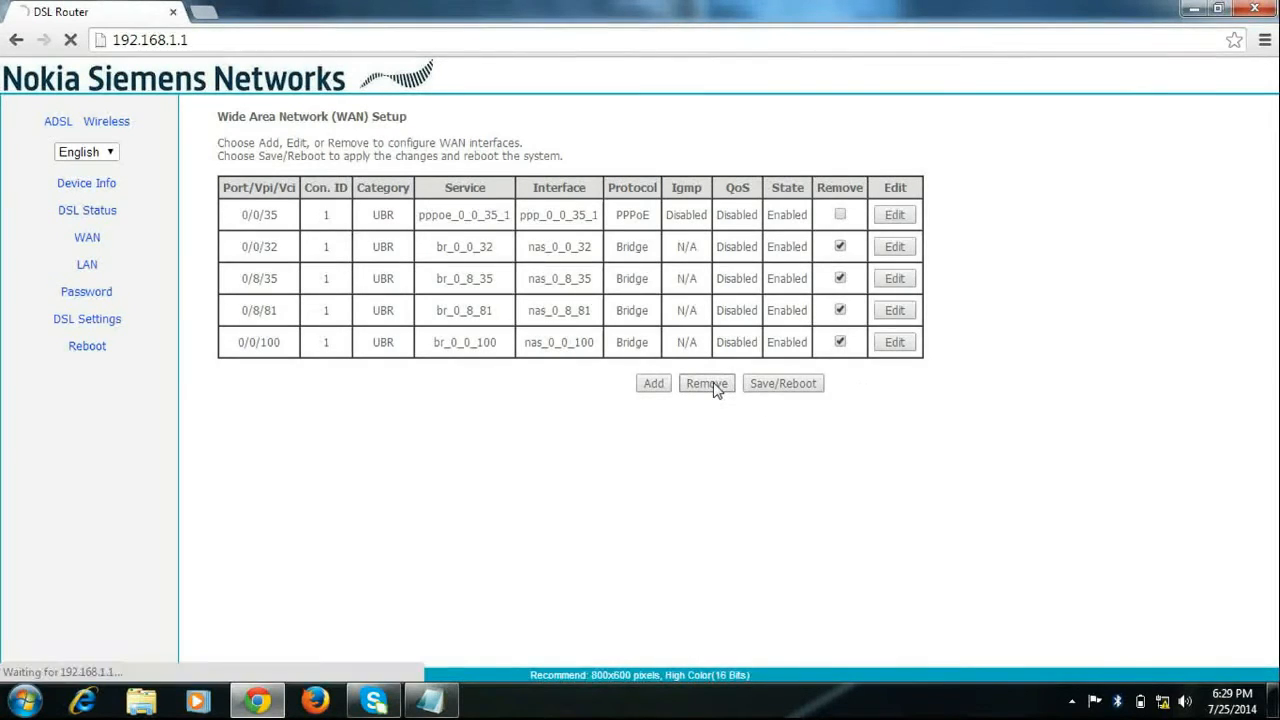
left_click(706, 384)
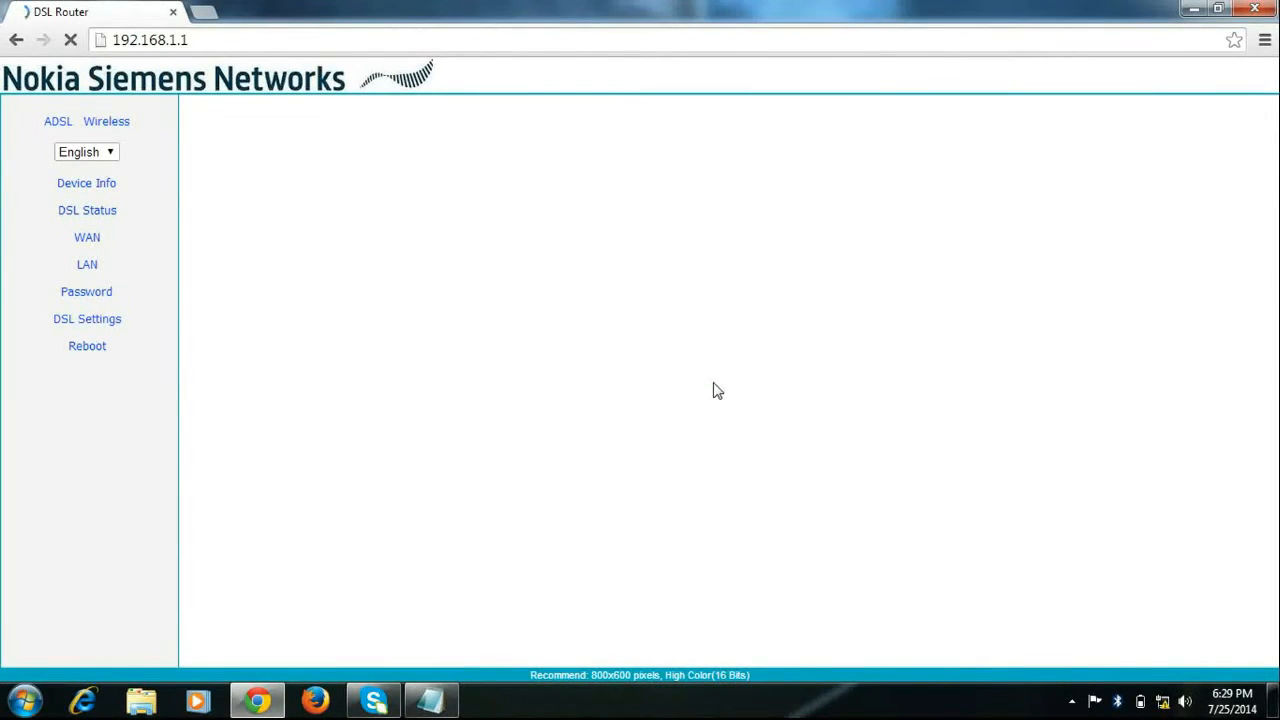
left_click(88, 236)
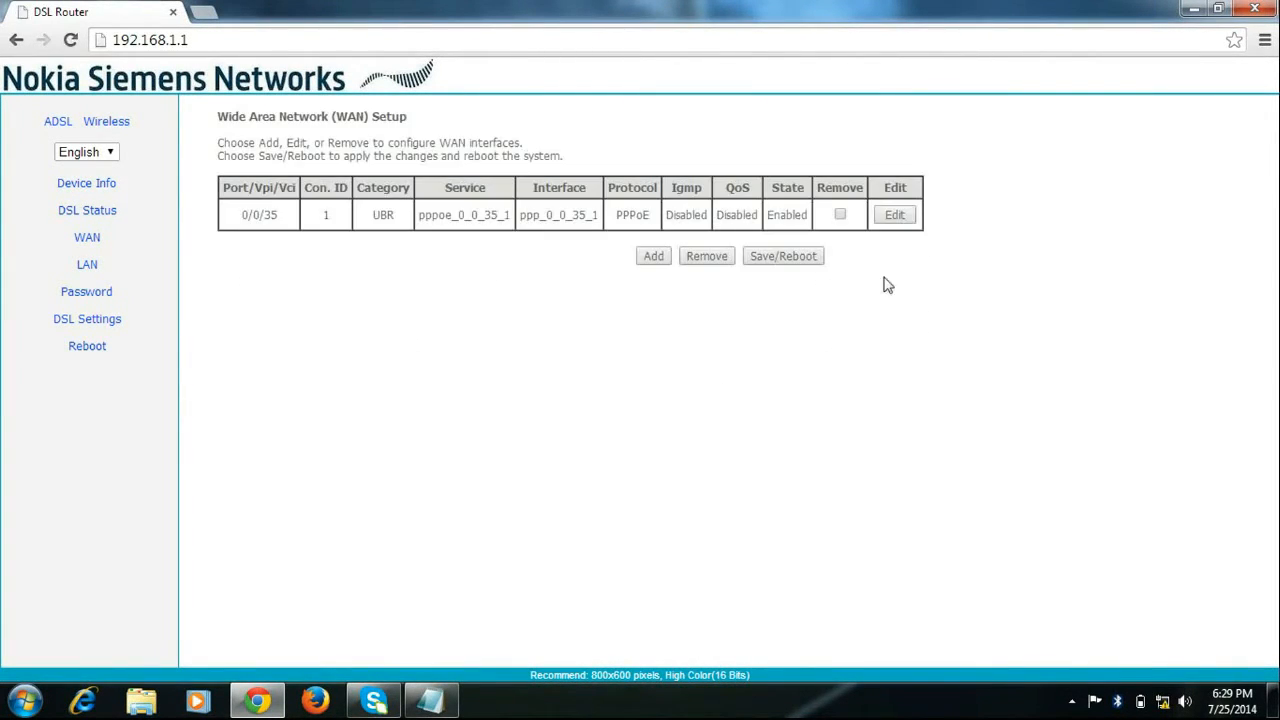
- Edit the PPPoE connection and advance to its PPP username and password page
left_click(894, 214)
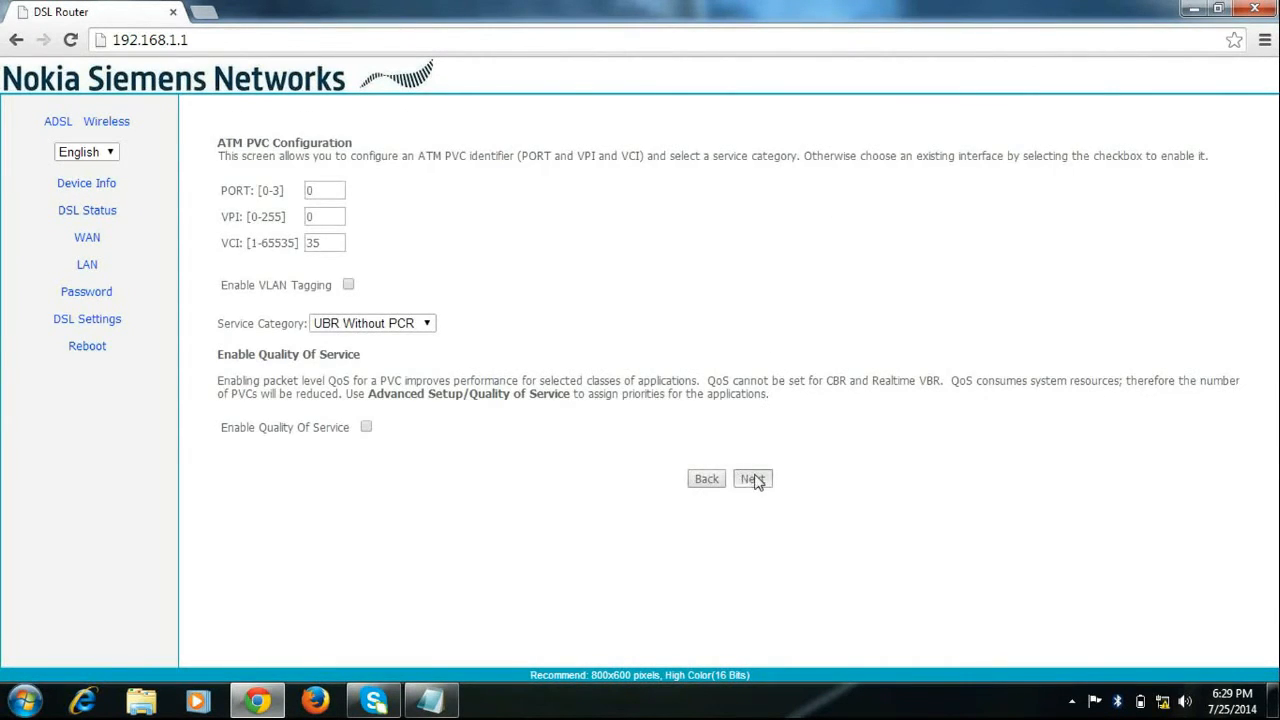
left_click(752, 478)
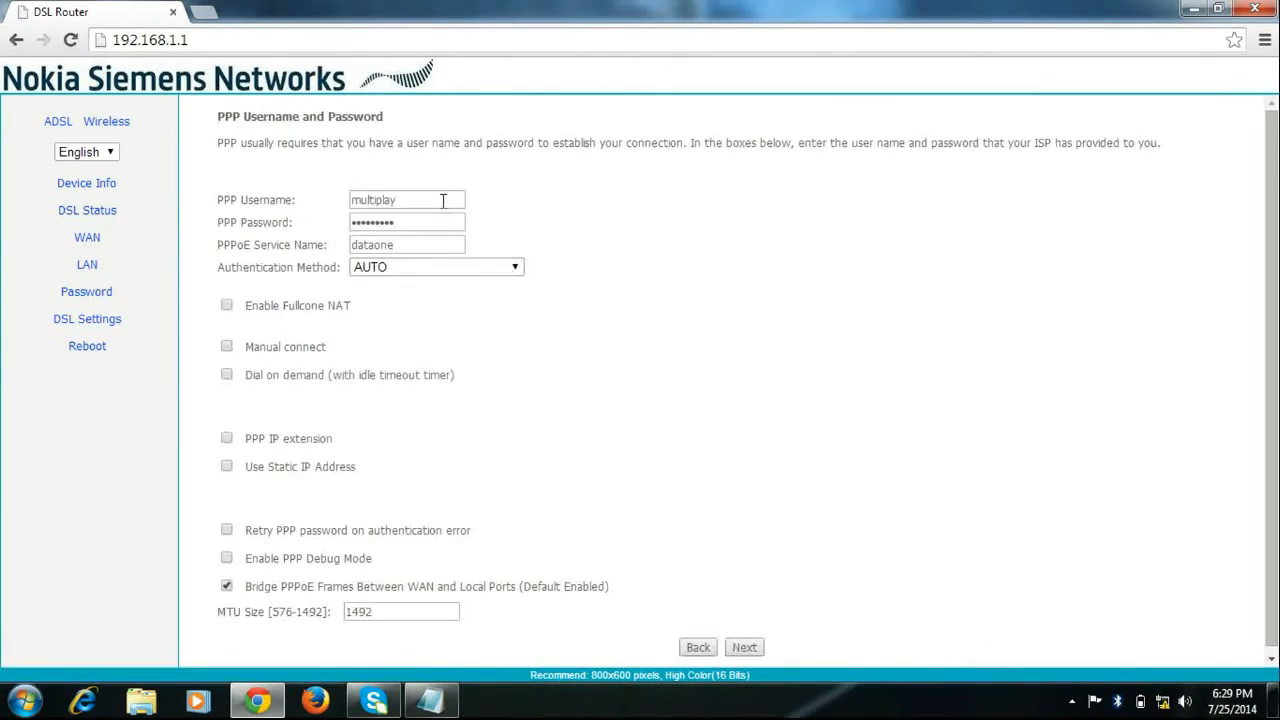
left_click(432, 700)
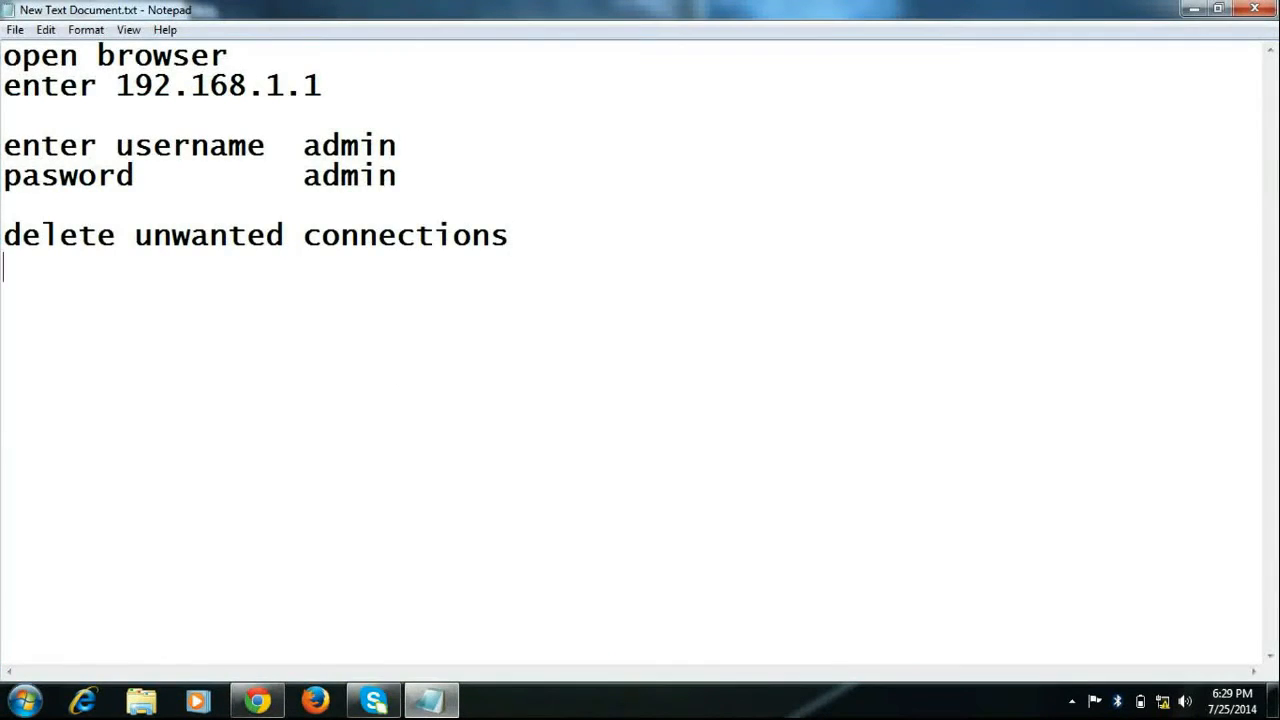
- Note the step 'enter username/password provided by your isp'
type("enter userna")
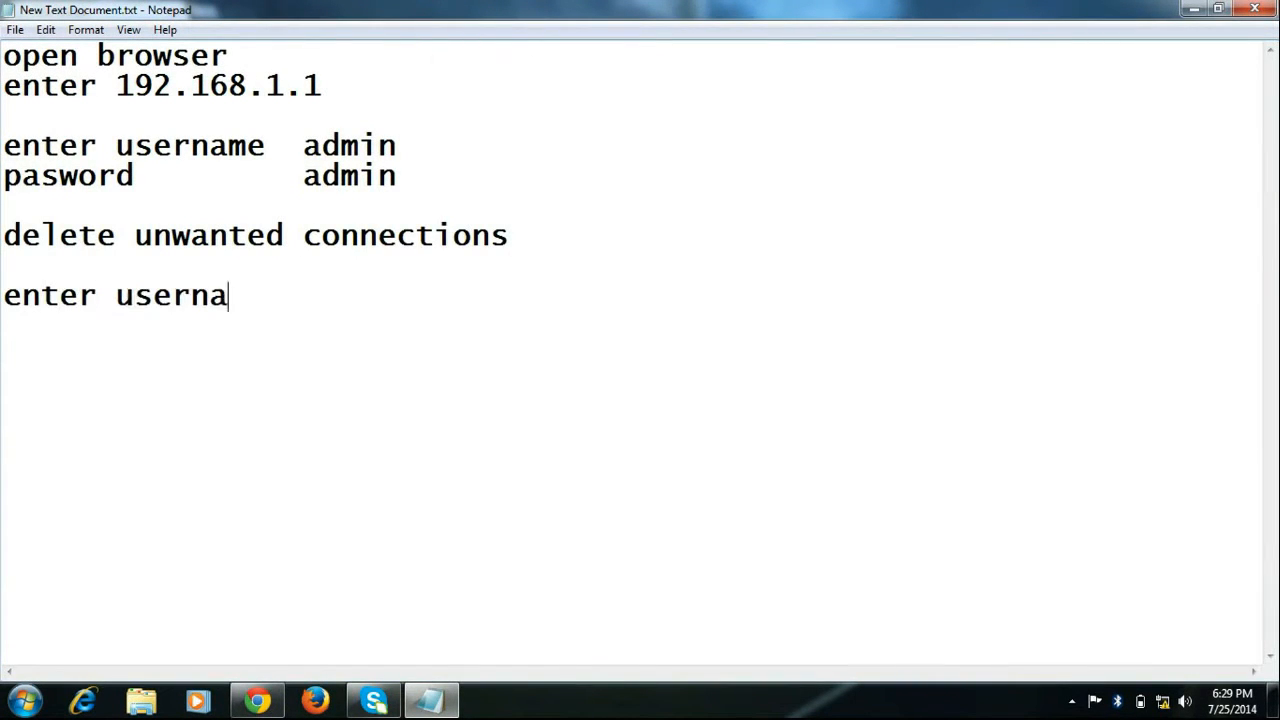
type("me/password")
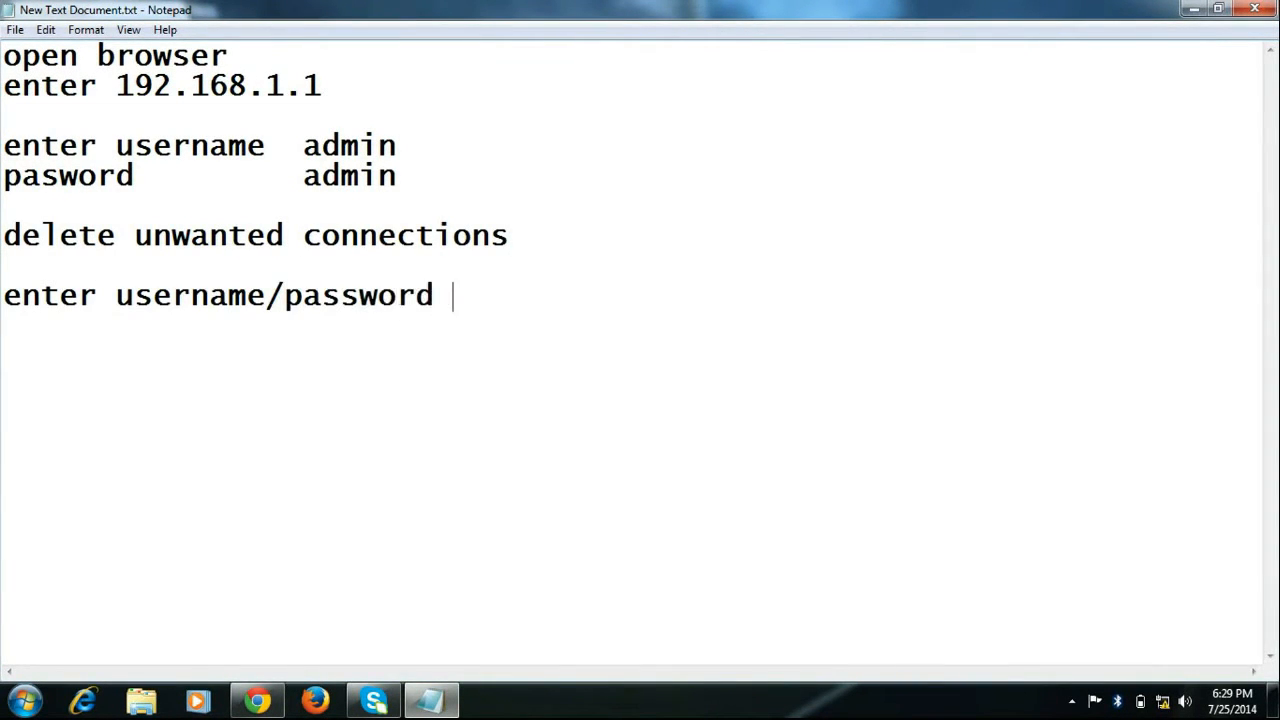
type("provided by")
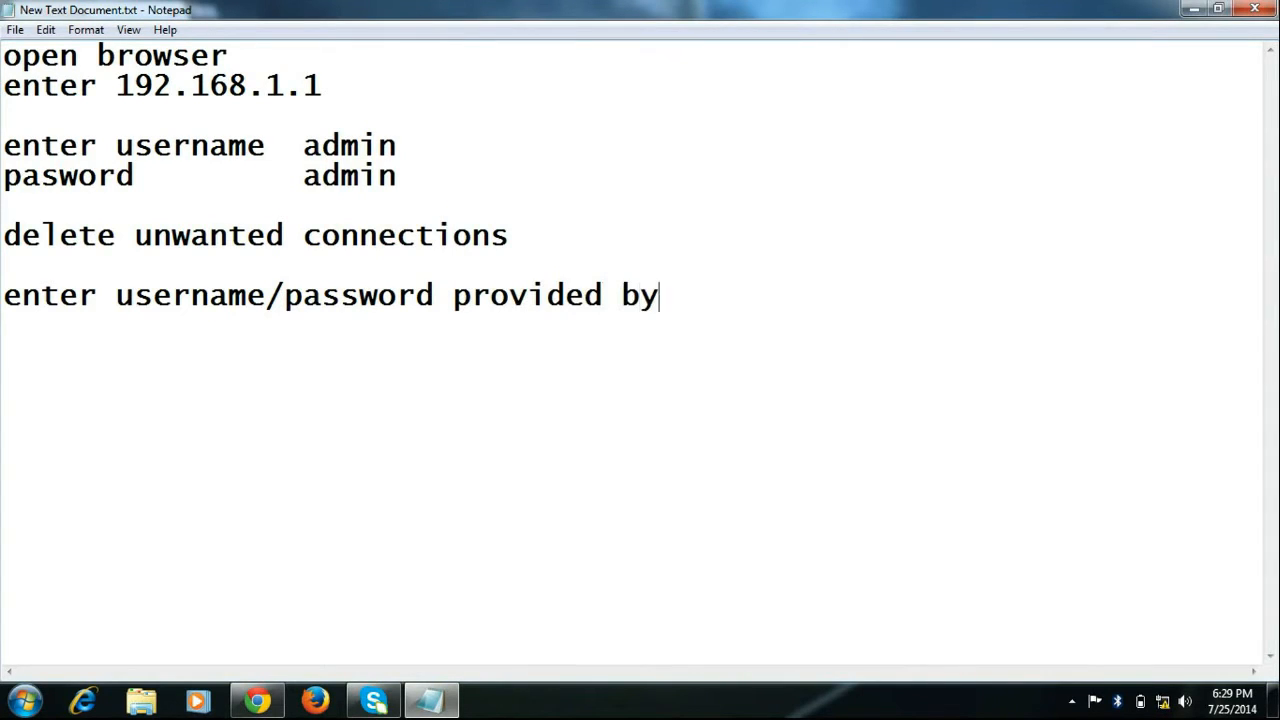
type("your isp")
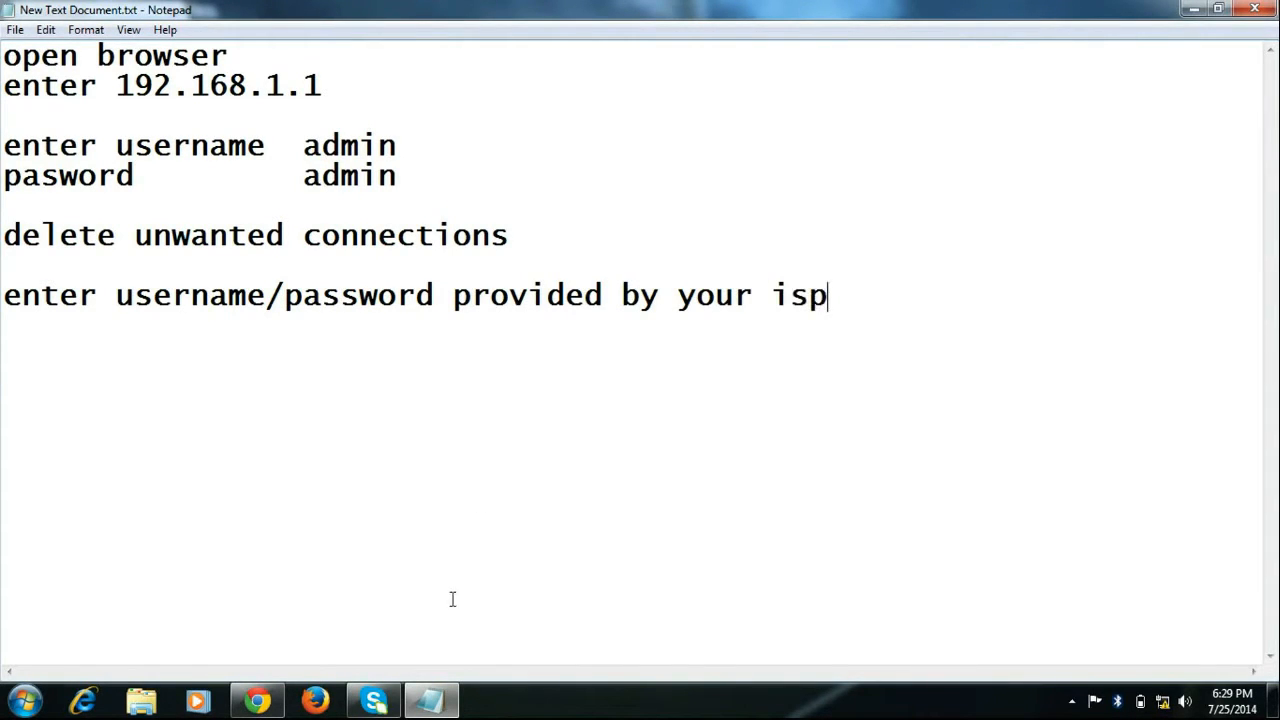
- Replace the PPP username with yourusername
left_click(256, 700)
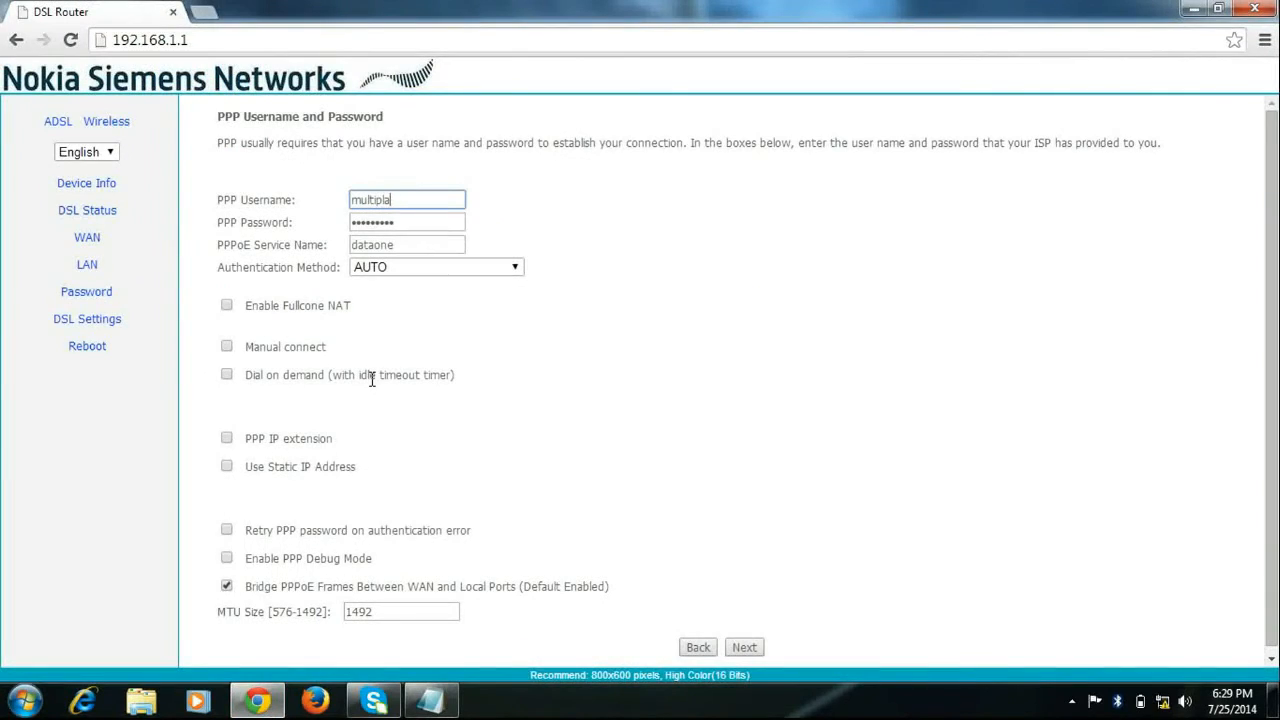
type("your")
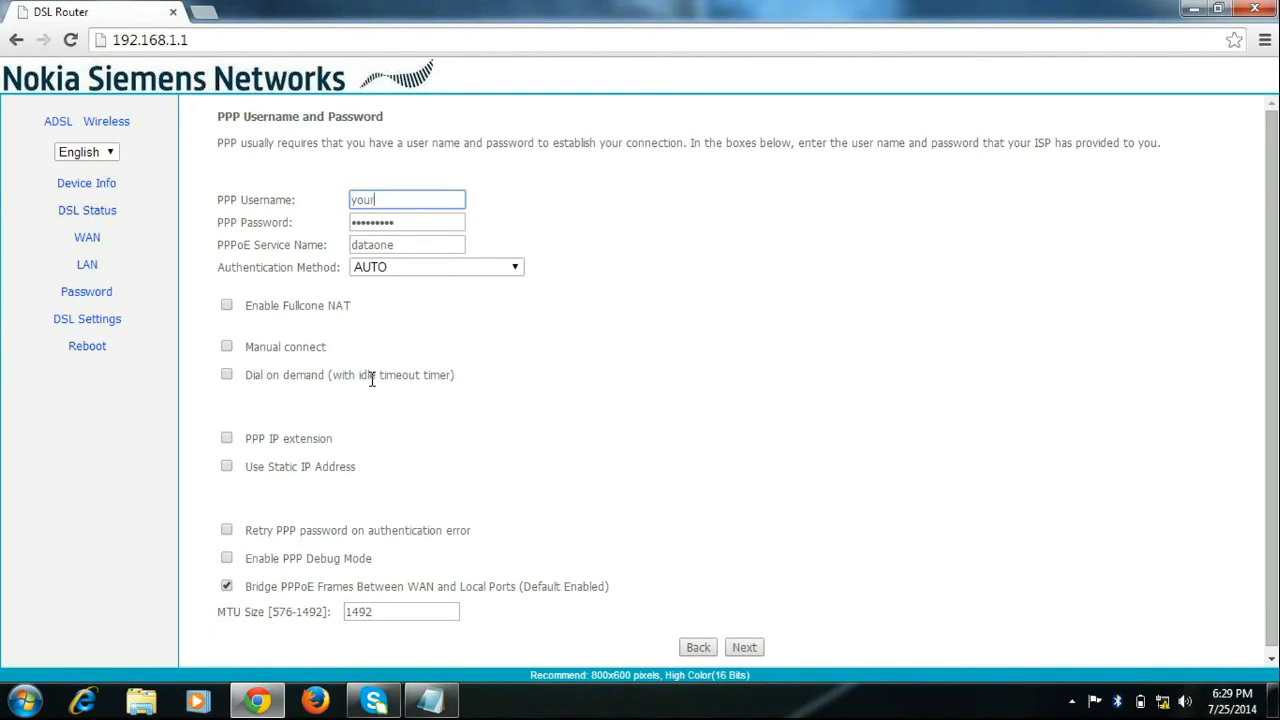
type("username")
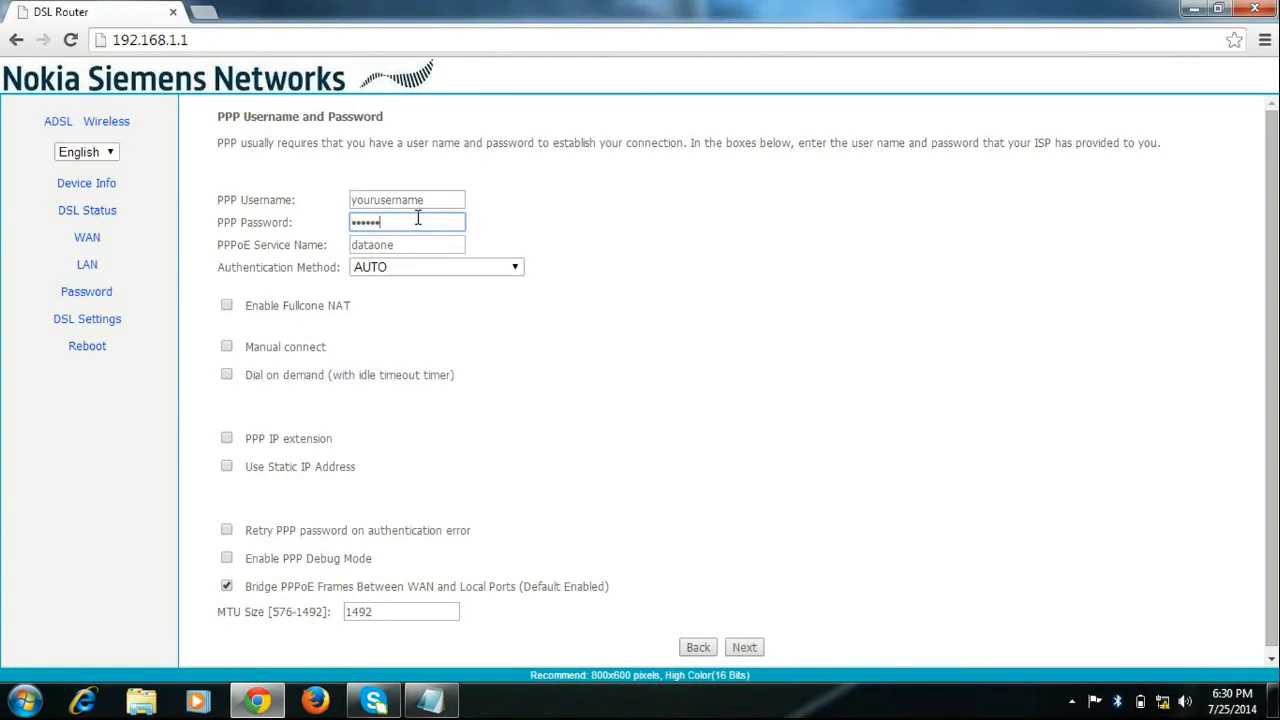
- Note the step 'change mtu size to 1450'
left_click(428, 700)
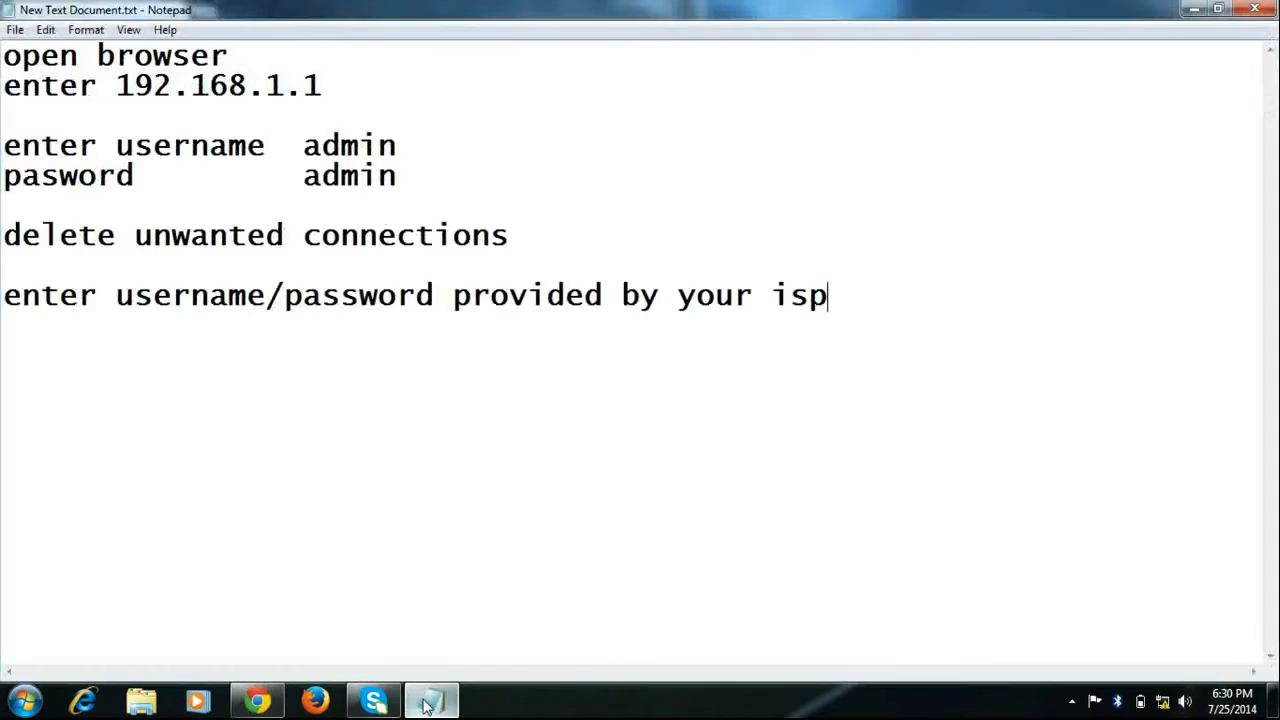
type("change mtu size")
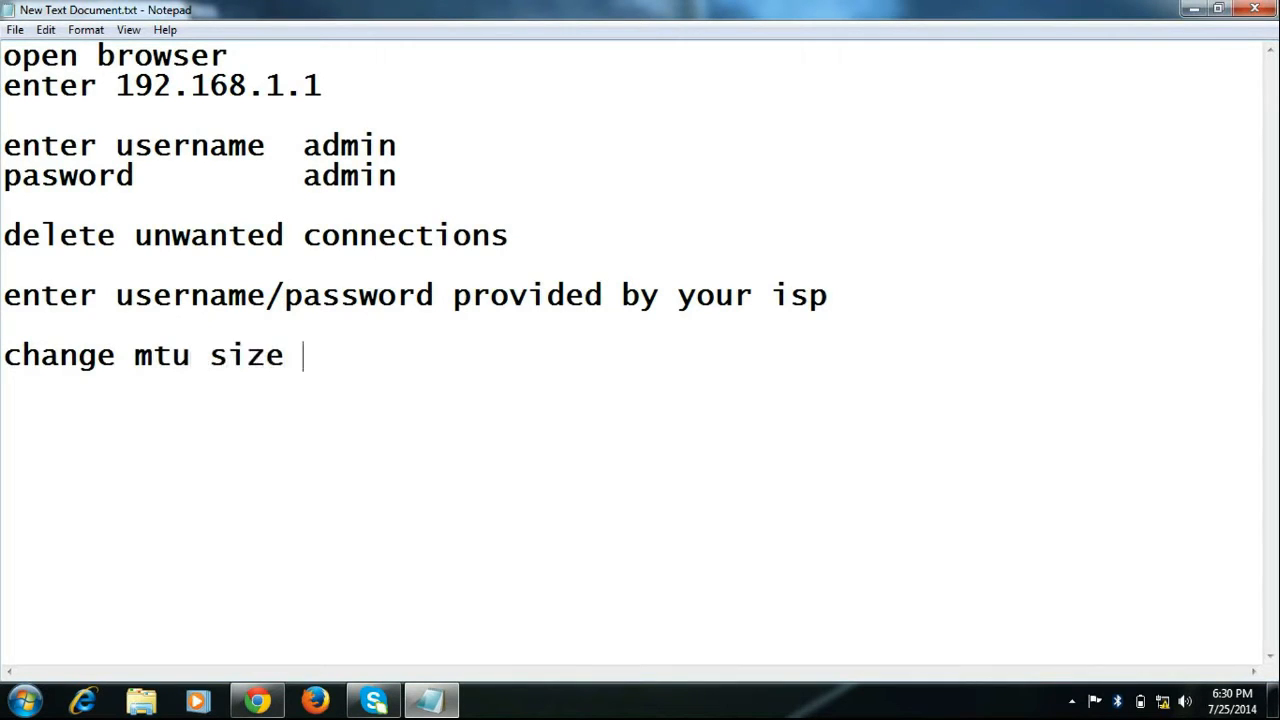
type("to 1450")
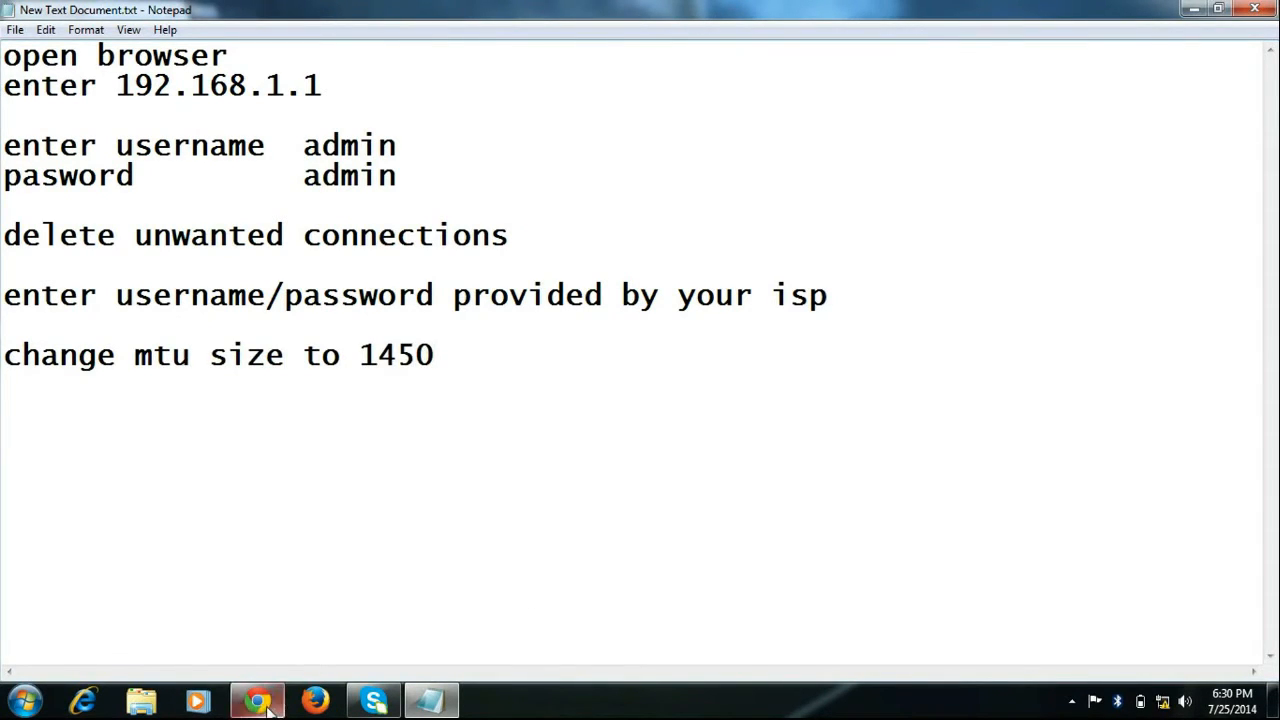
- Finish the PPPoE wizard with MTU 1450, leaving pppoe_0_0_35_1 as the only WAN connection
left_click(262, 696)
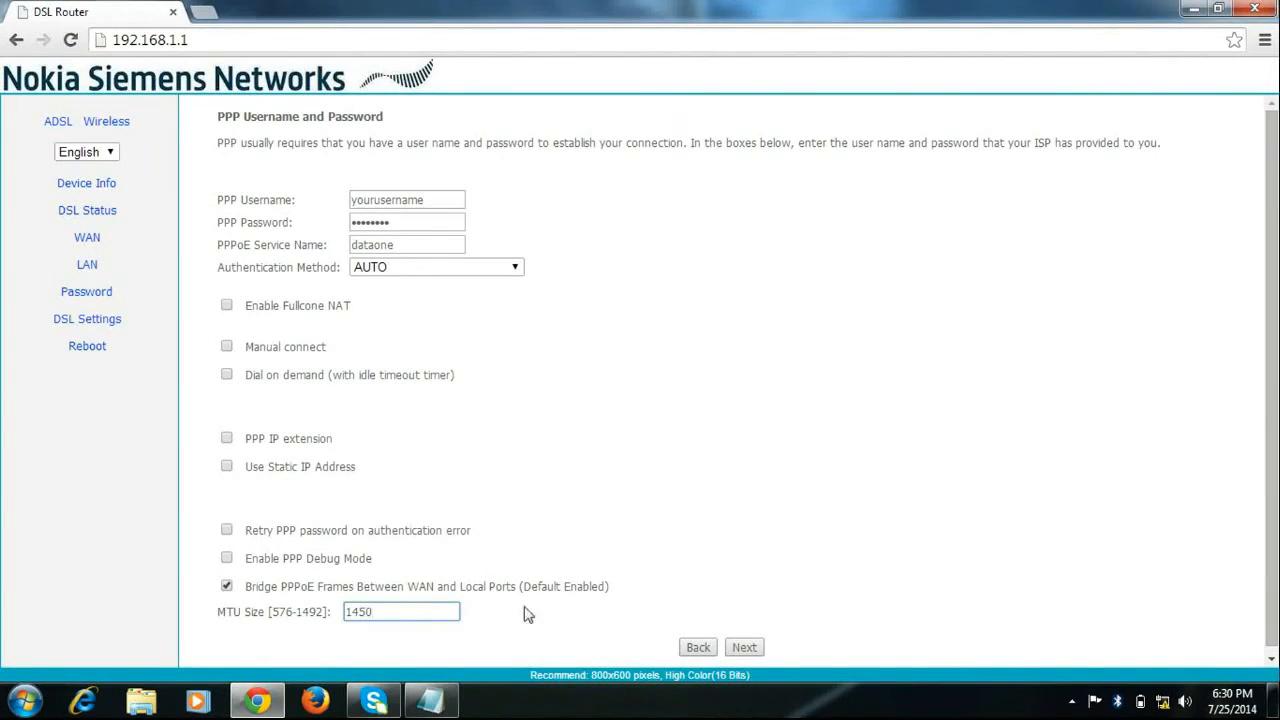
left_click(744, 648)
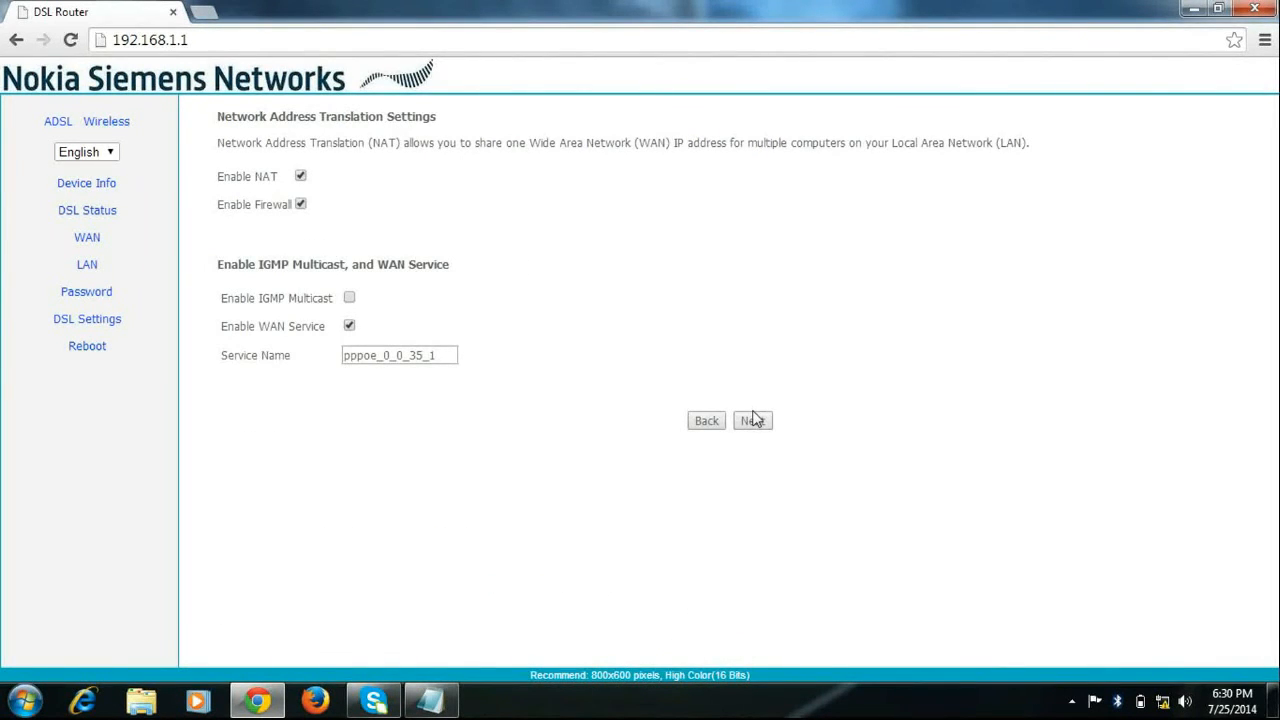
left_click(752, 420)
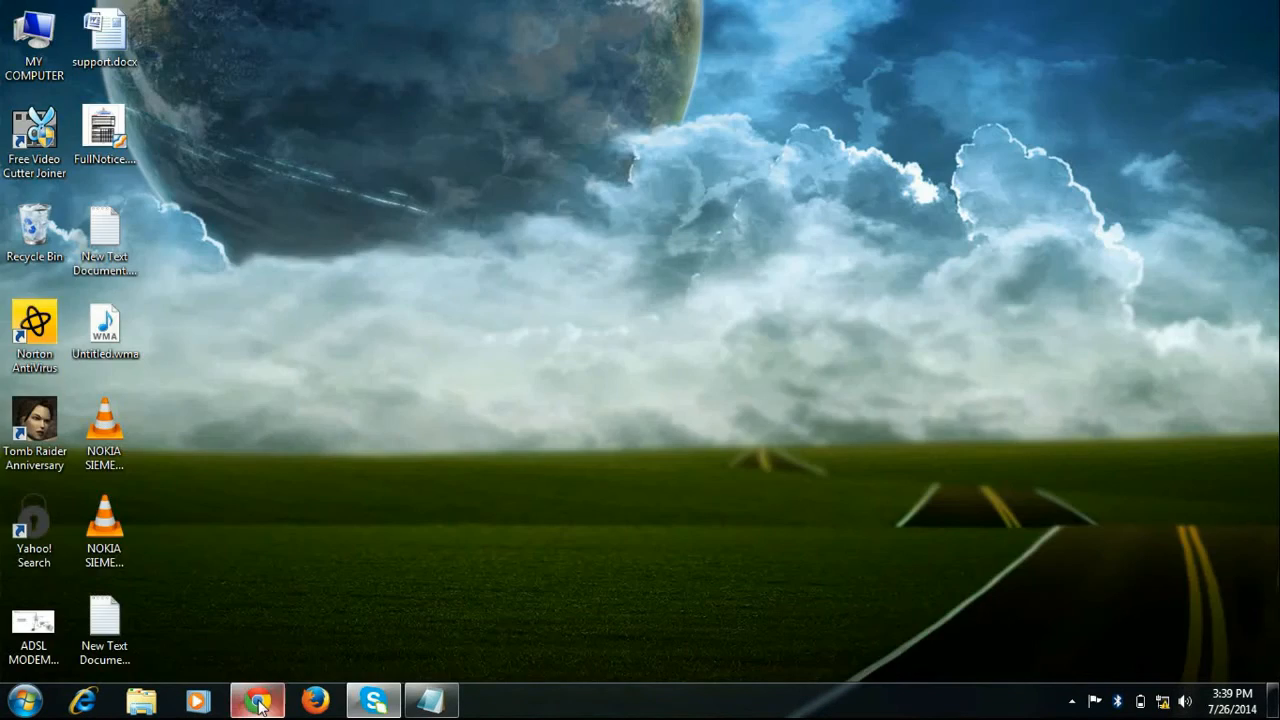
left_click(256, 696)
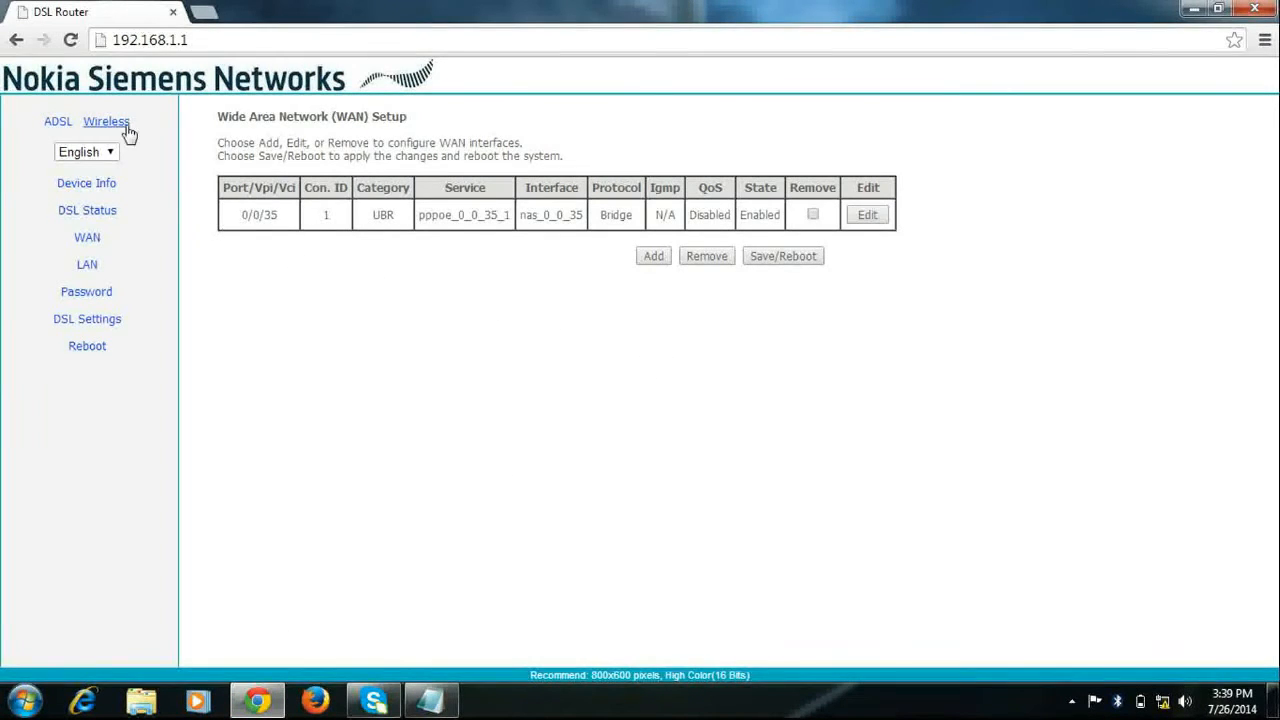
- Set the wireless SSID to mynetwork and save it
left_click(104, 122)
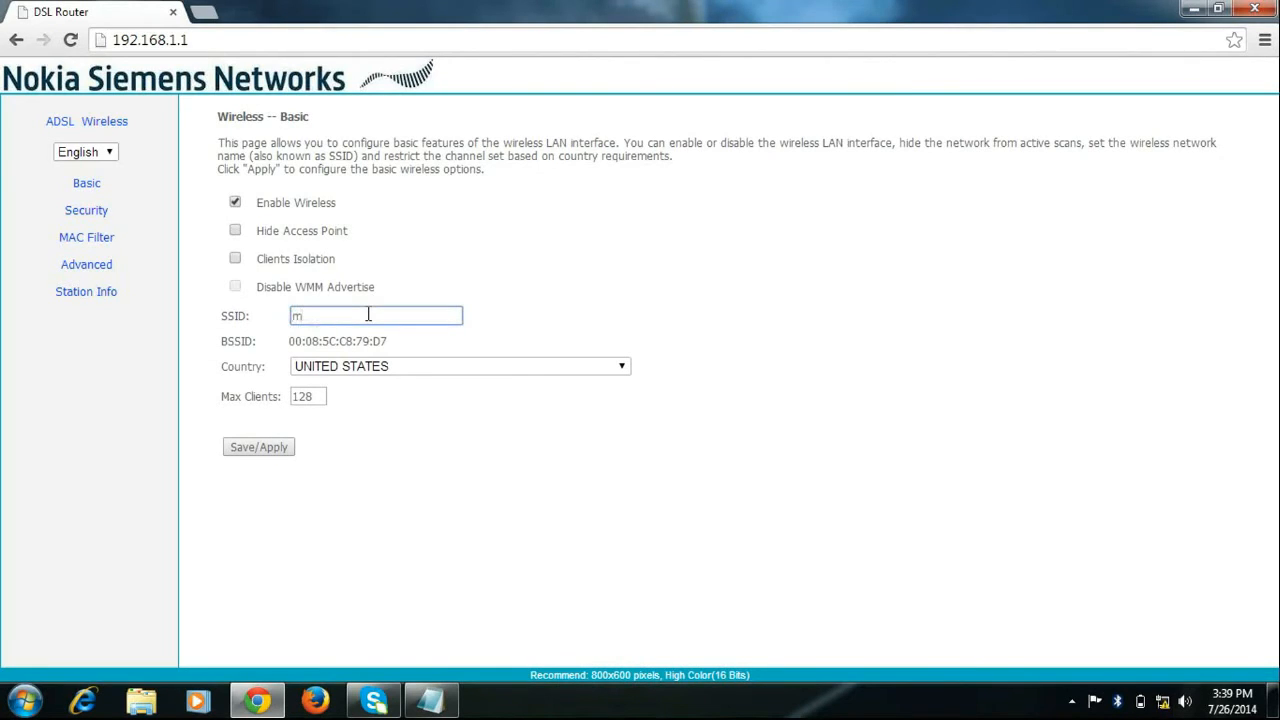
type("ynetwork")
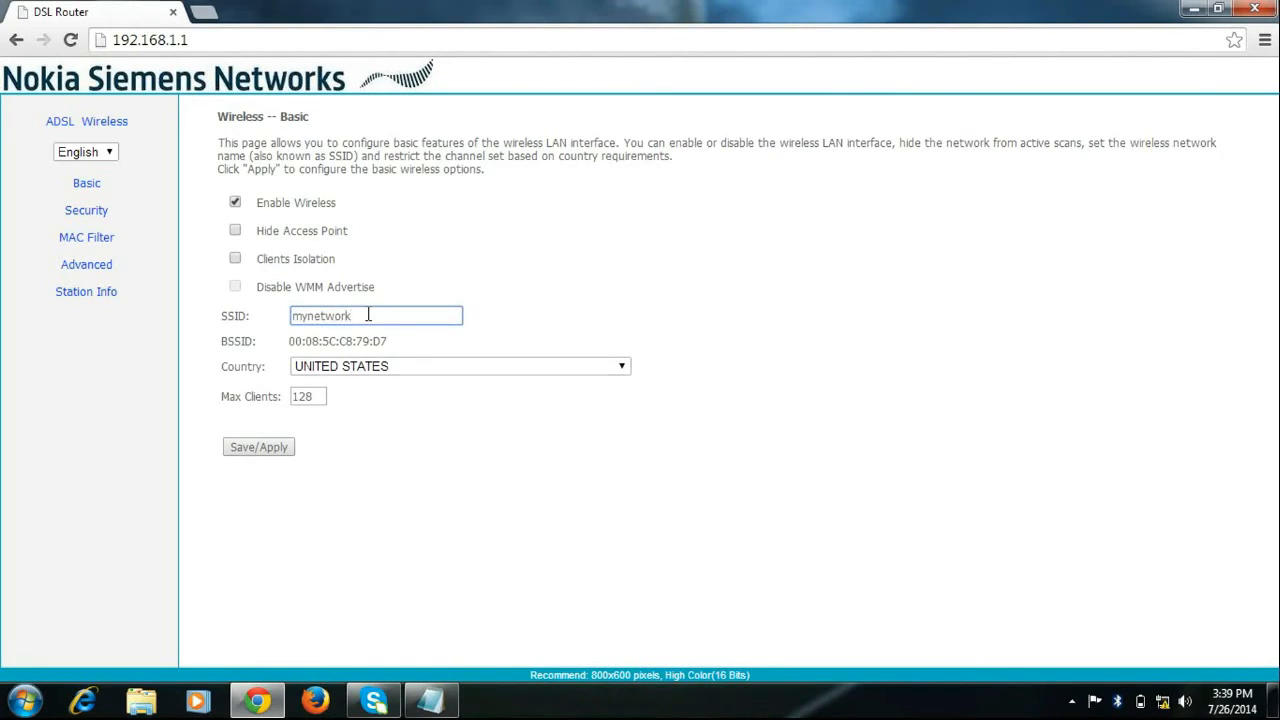
left_click(258, 448)
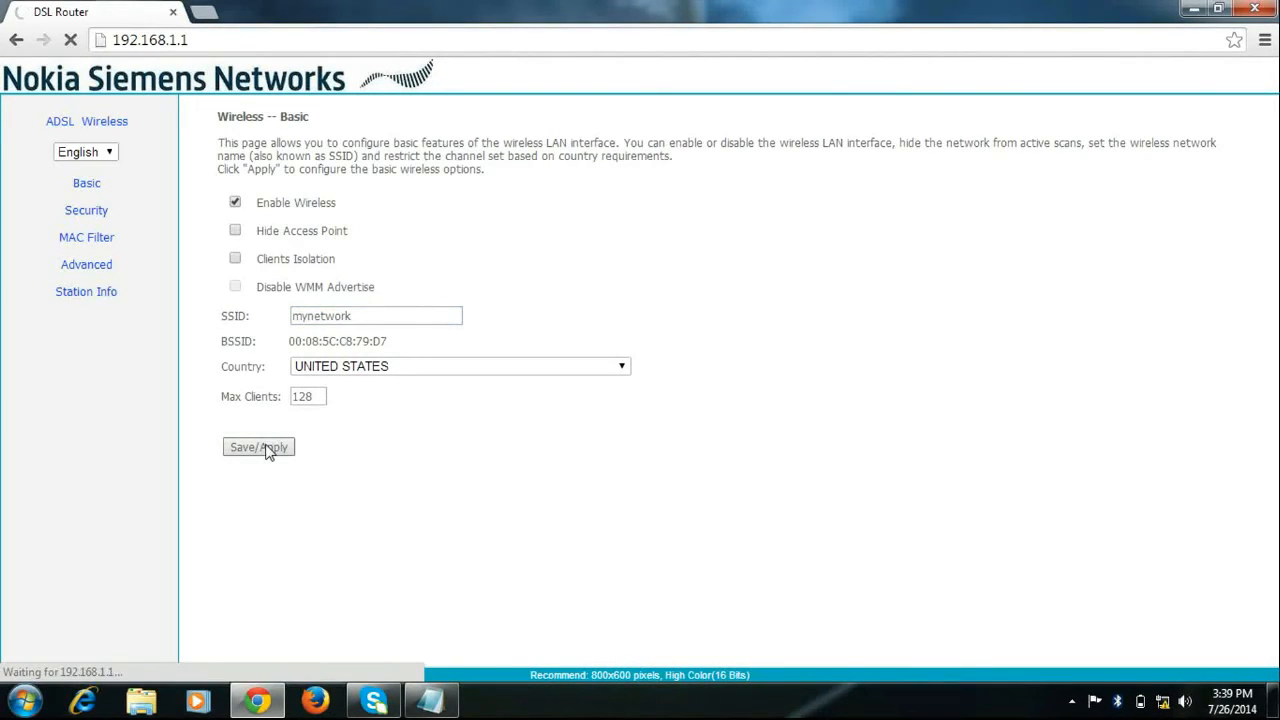
left_click(258, 448)
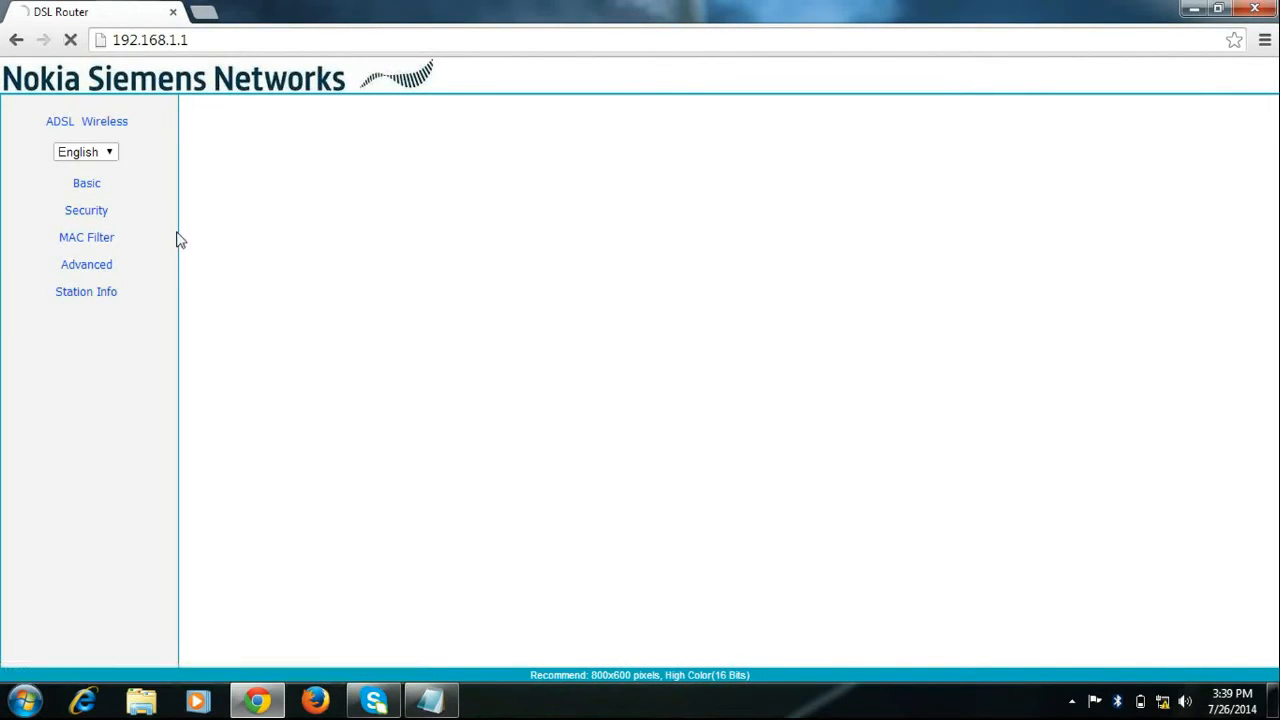
- Set wireless security to WPA2-PSK authentication with AES encryption
left_click(86, 210)
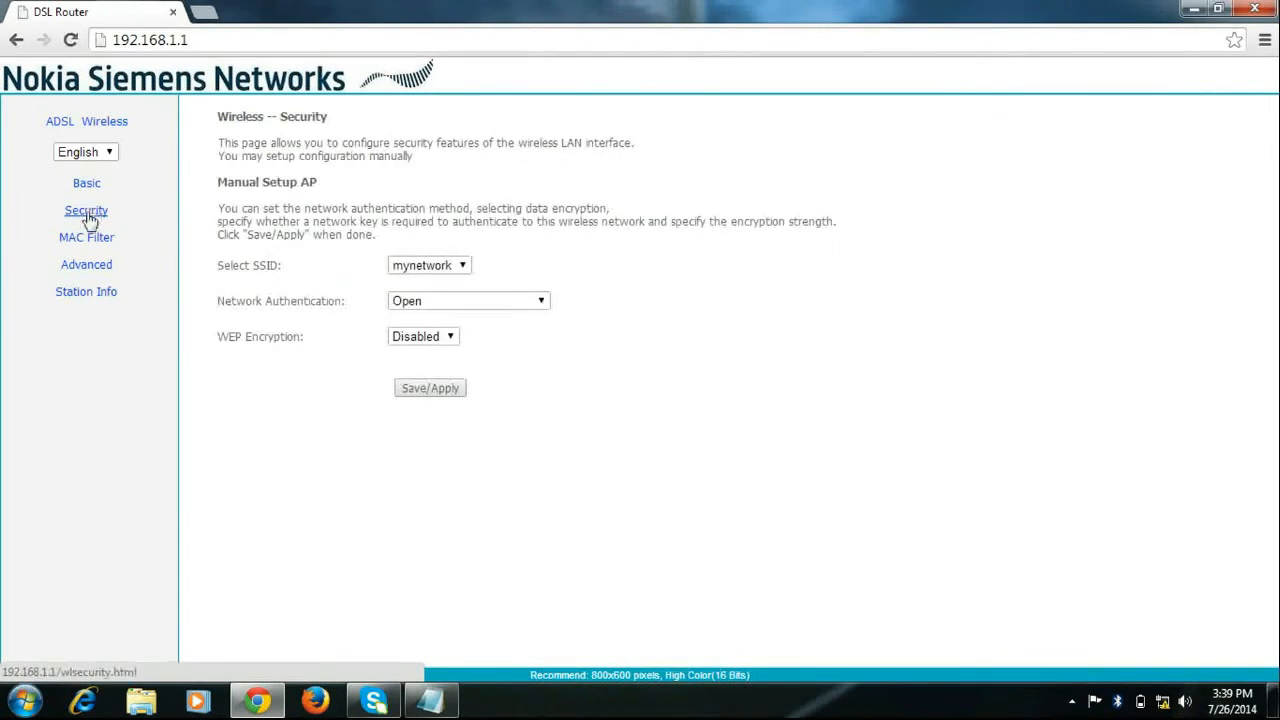
left_click(468, 300)
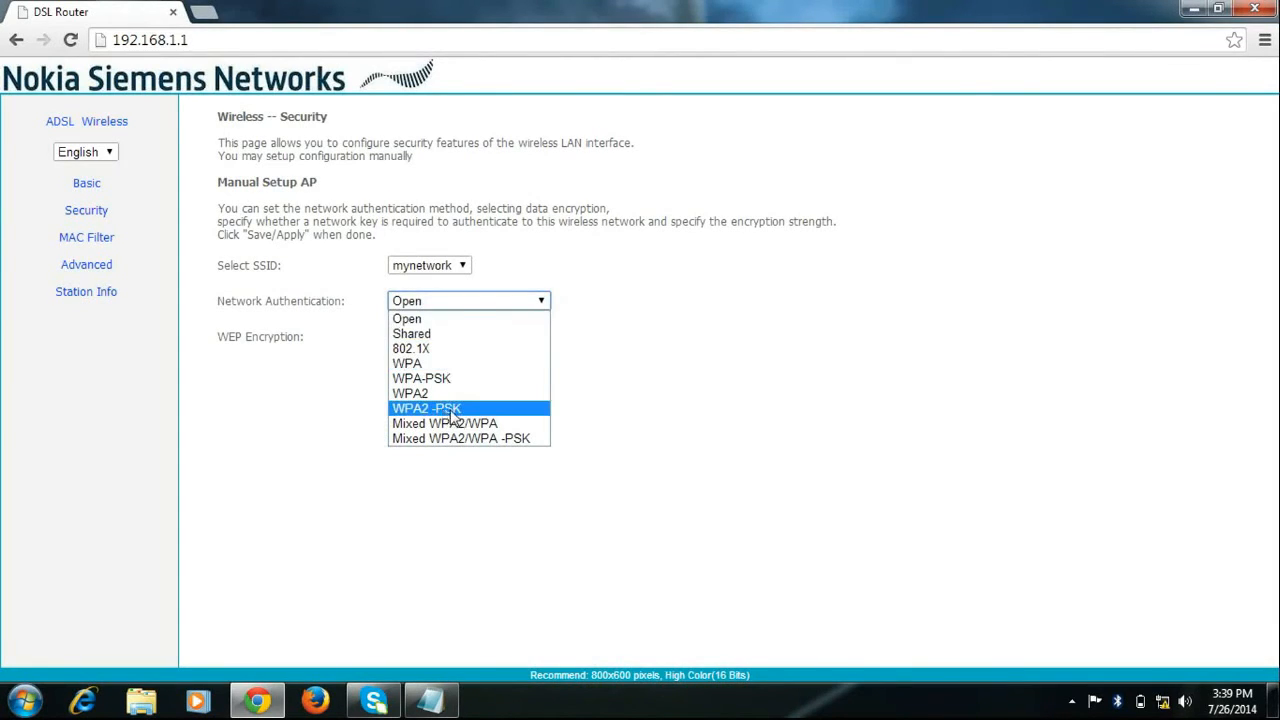
left_click(426, 408)
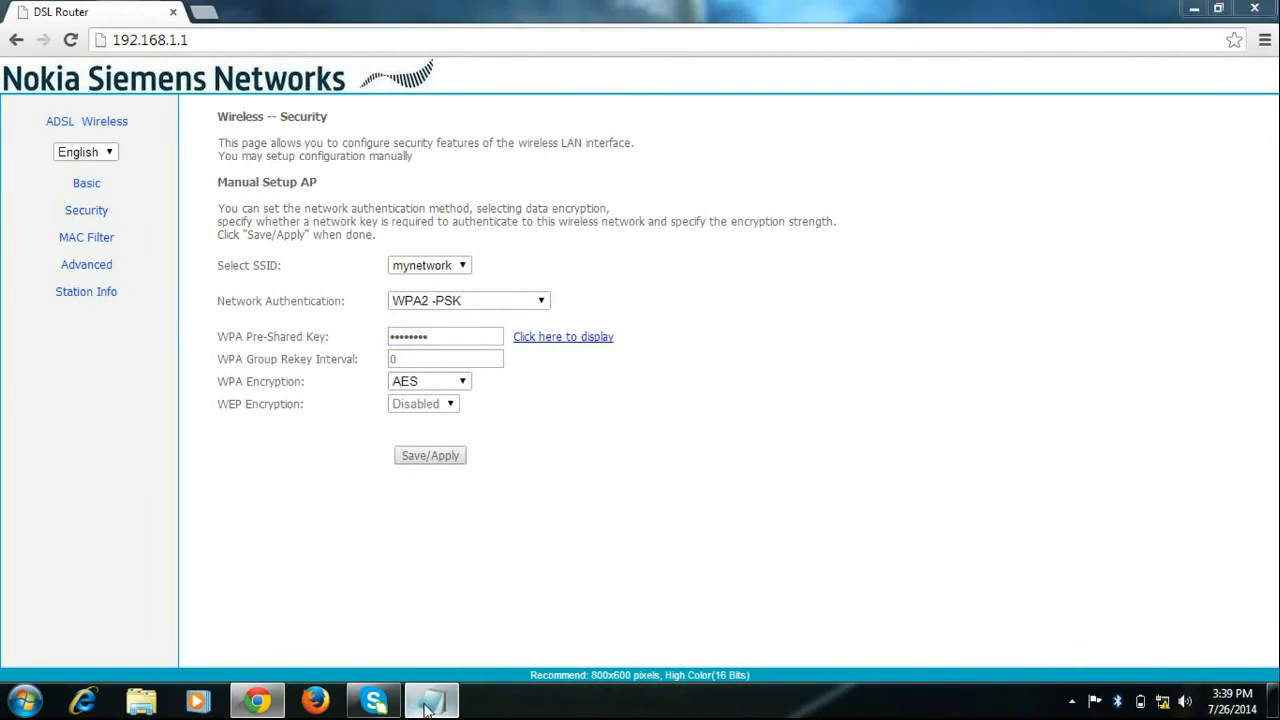
left_click(424, 700)
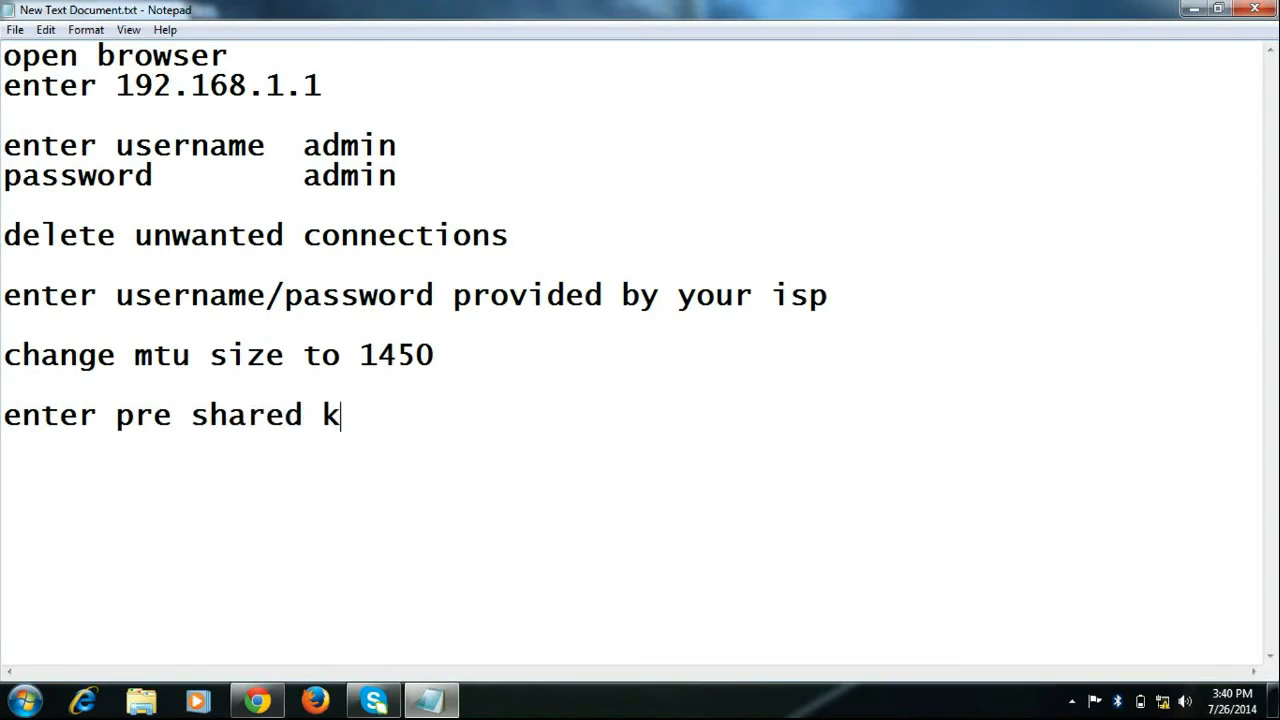
- Note that the pre-shared key is your Wi-Fi password, minimum 8 characters
type("ey this is your wifi password")
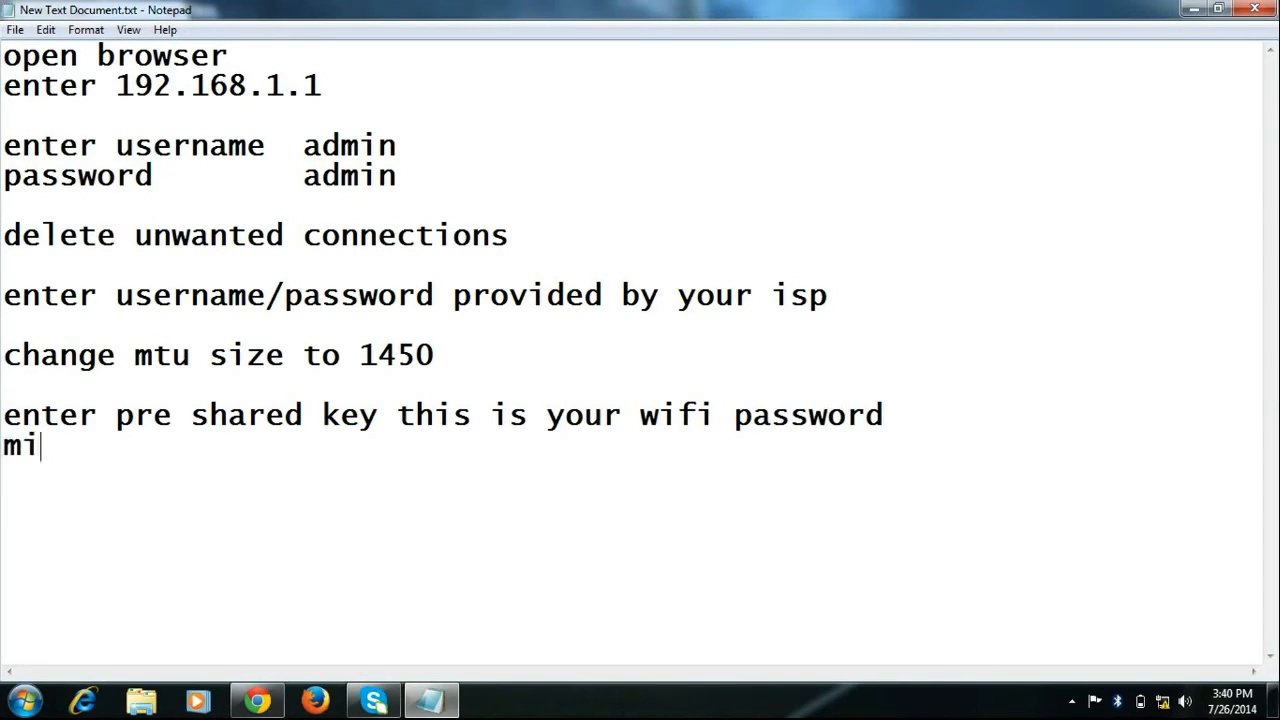
type("nimum 8")
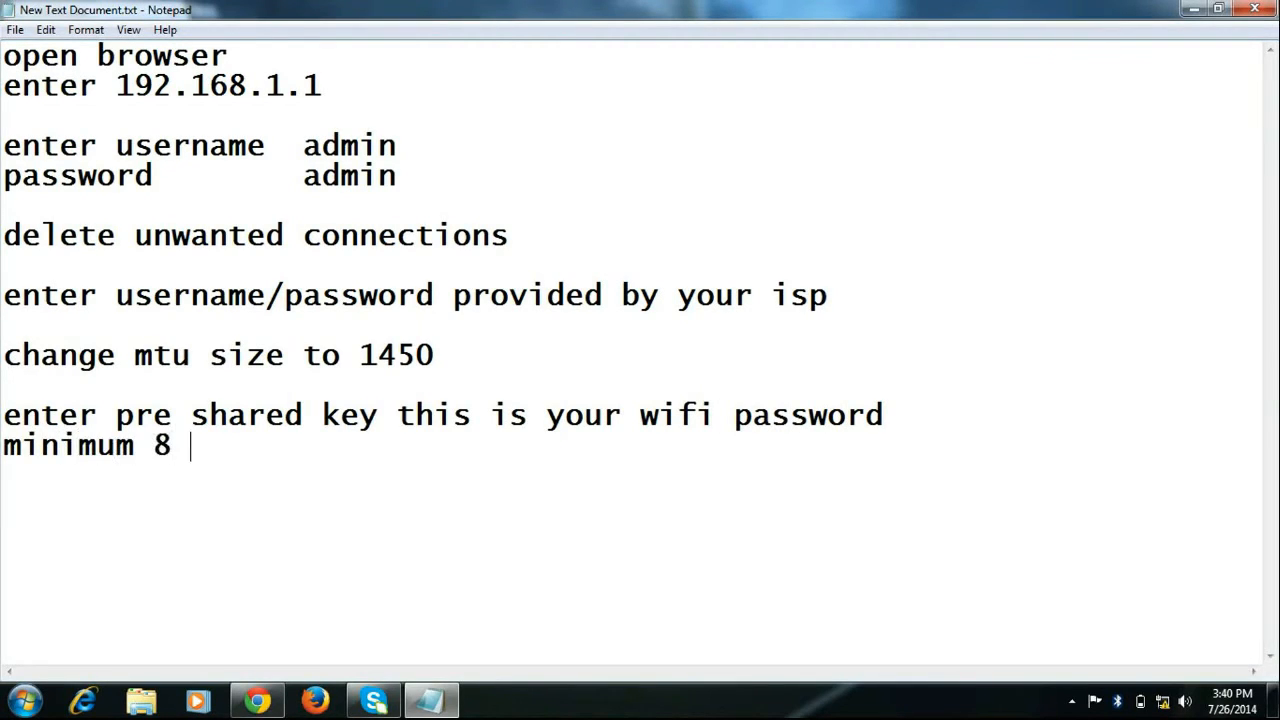
type("characters")
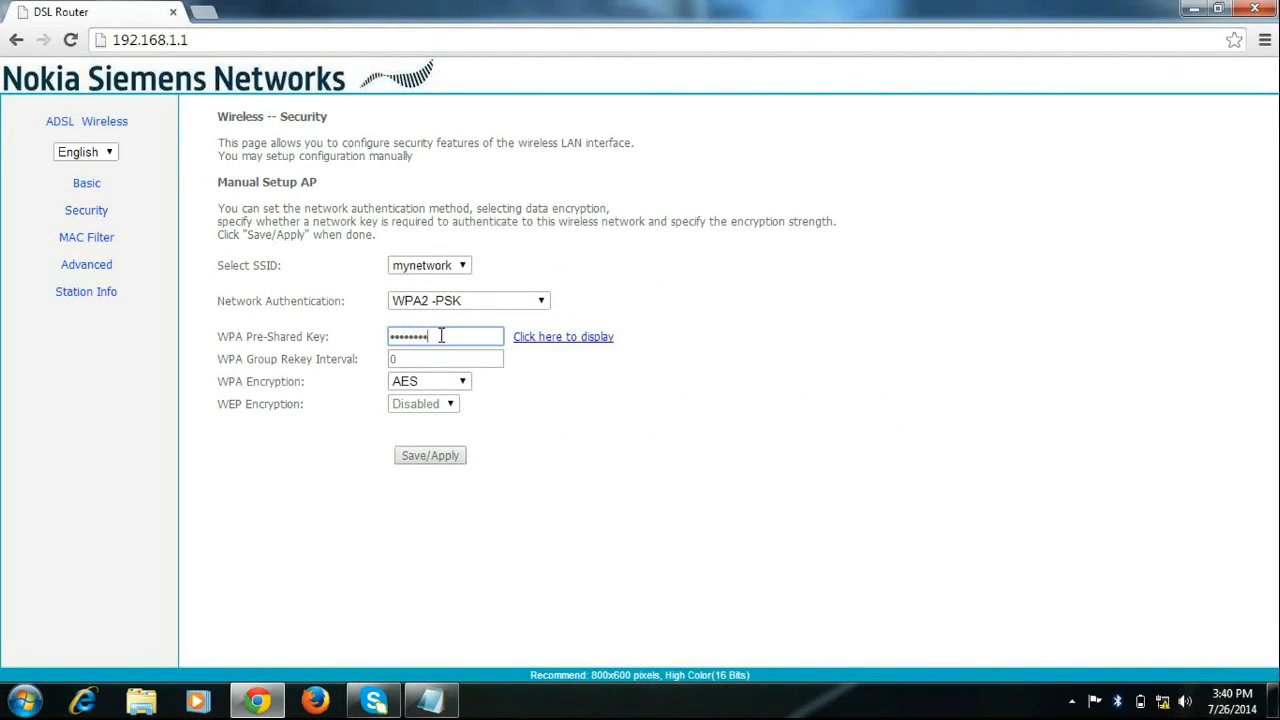
- Save the wireless security settings, then Save/Reboot the router from WAN setup
left_click(430, 456)
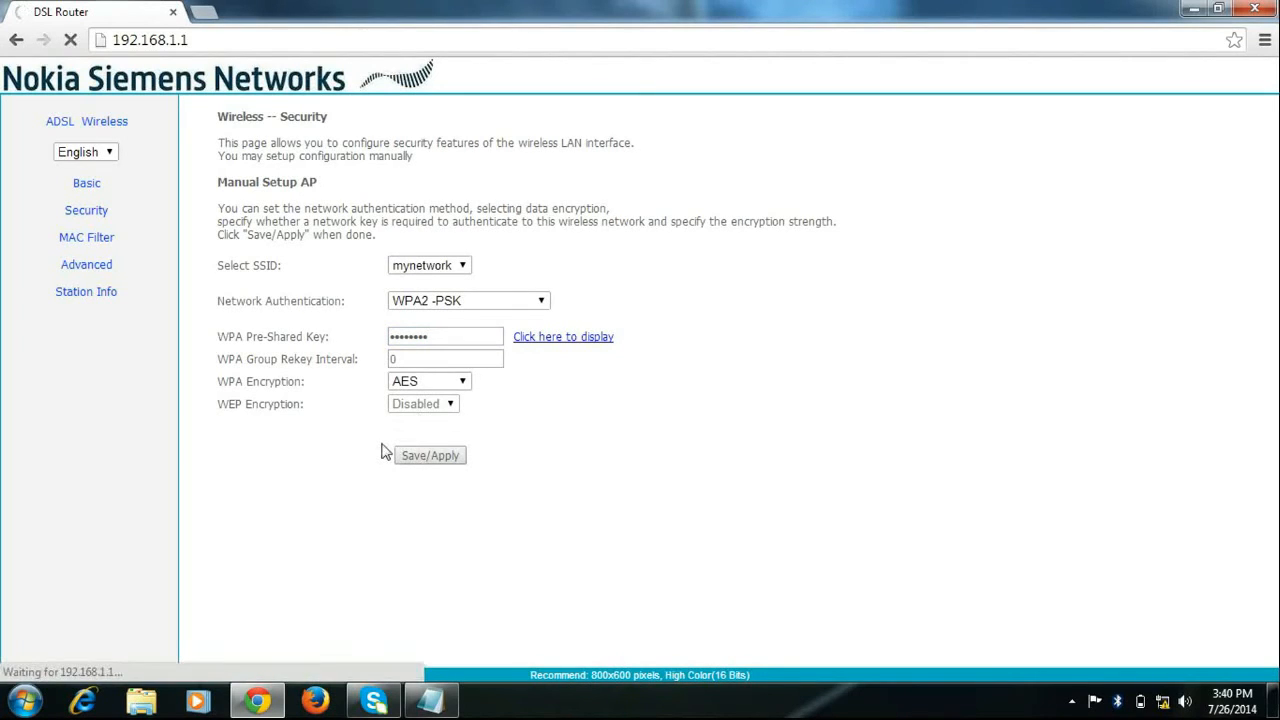
left_click(430, 456)
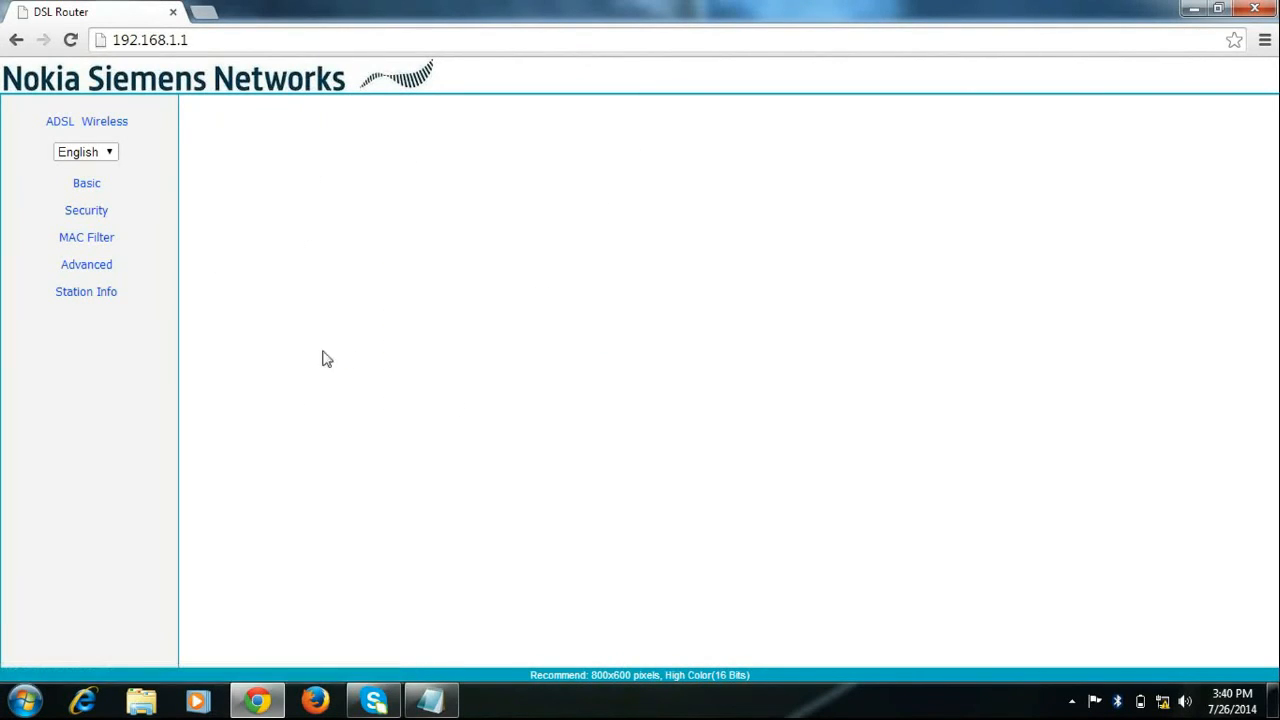
left_click(86, 210)
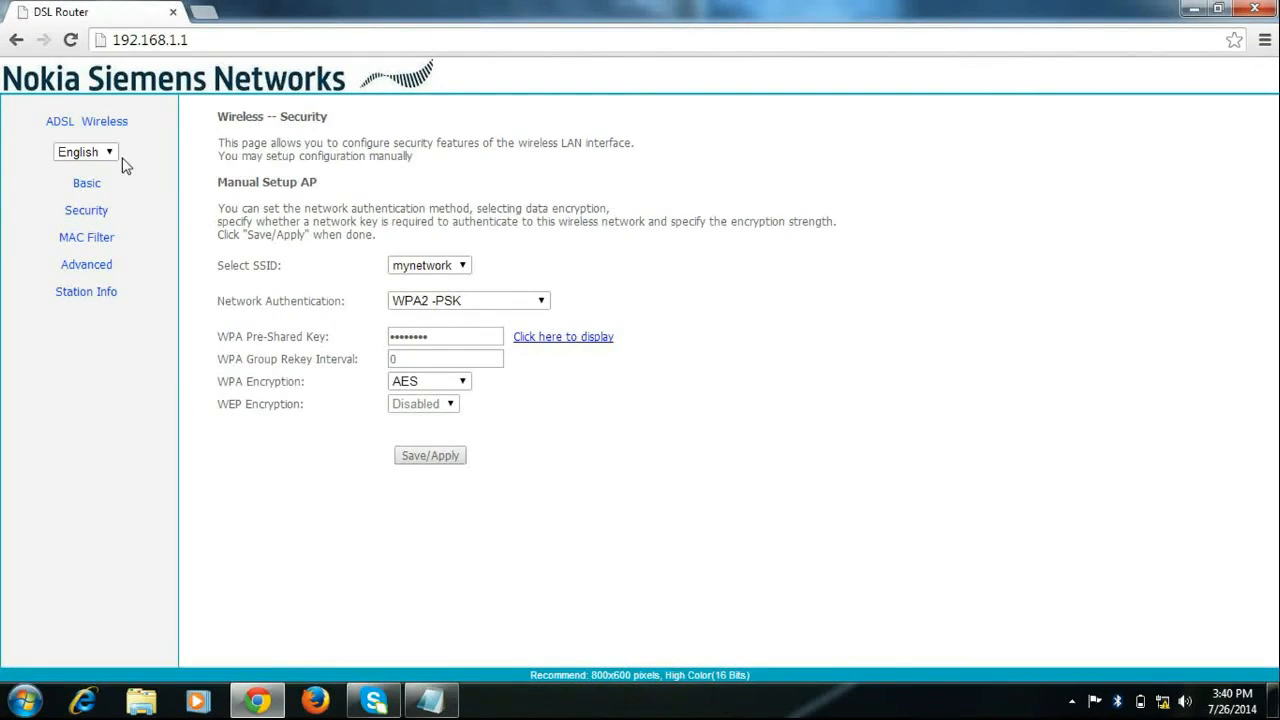
left_click(58, 122)
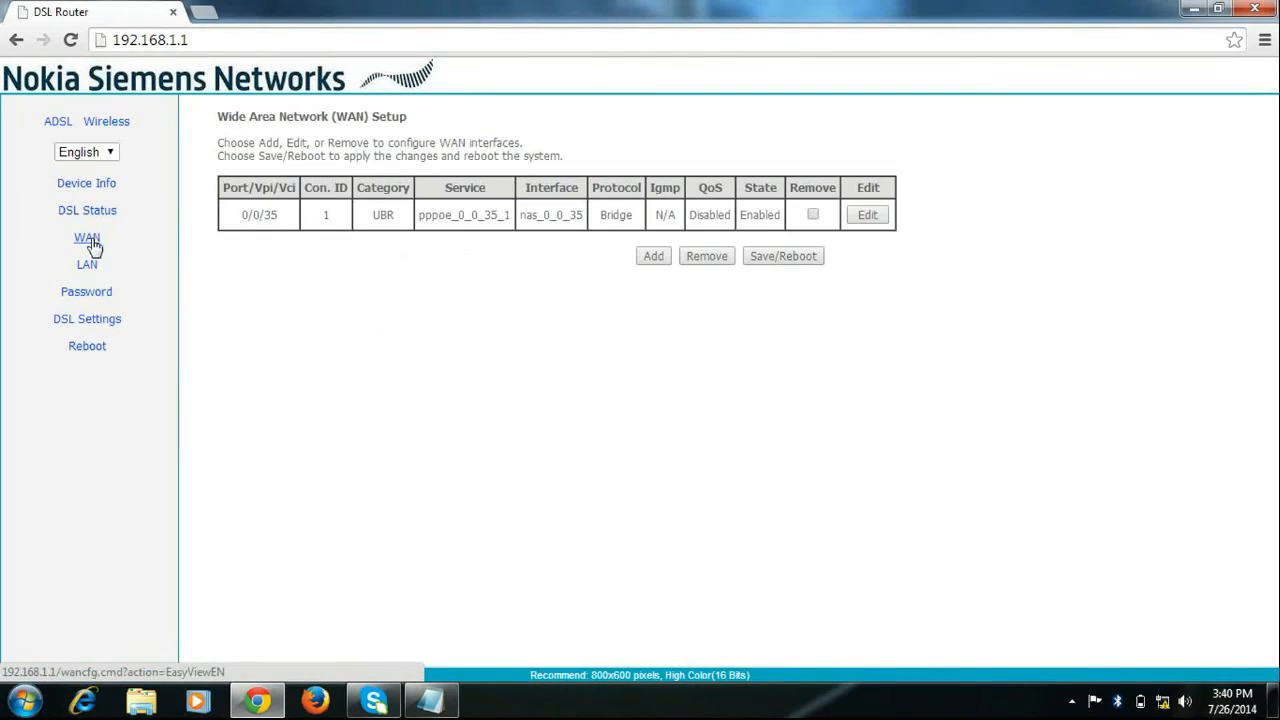
left_click(86, 236)
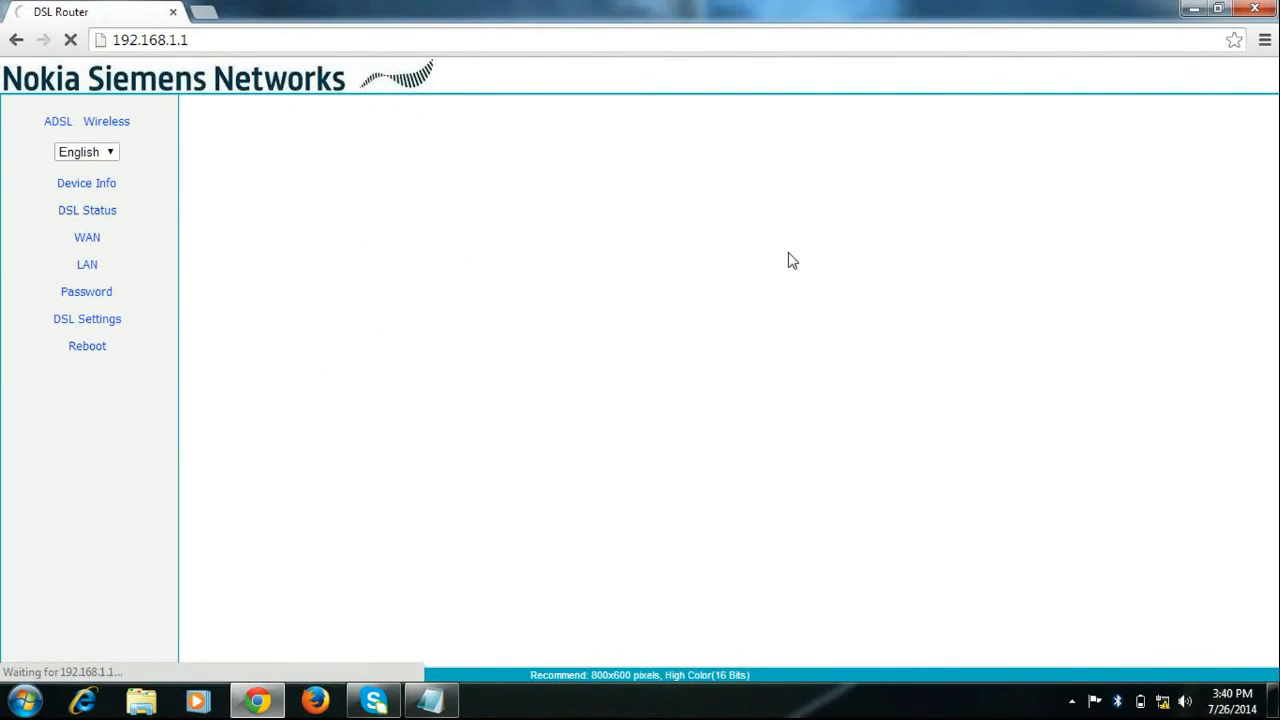
mouse_move(428, 504)
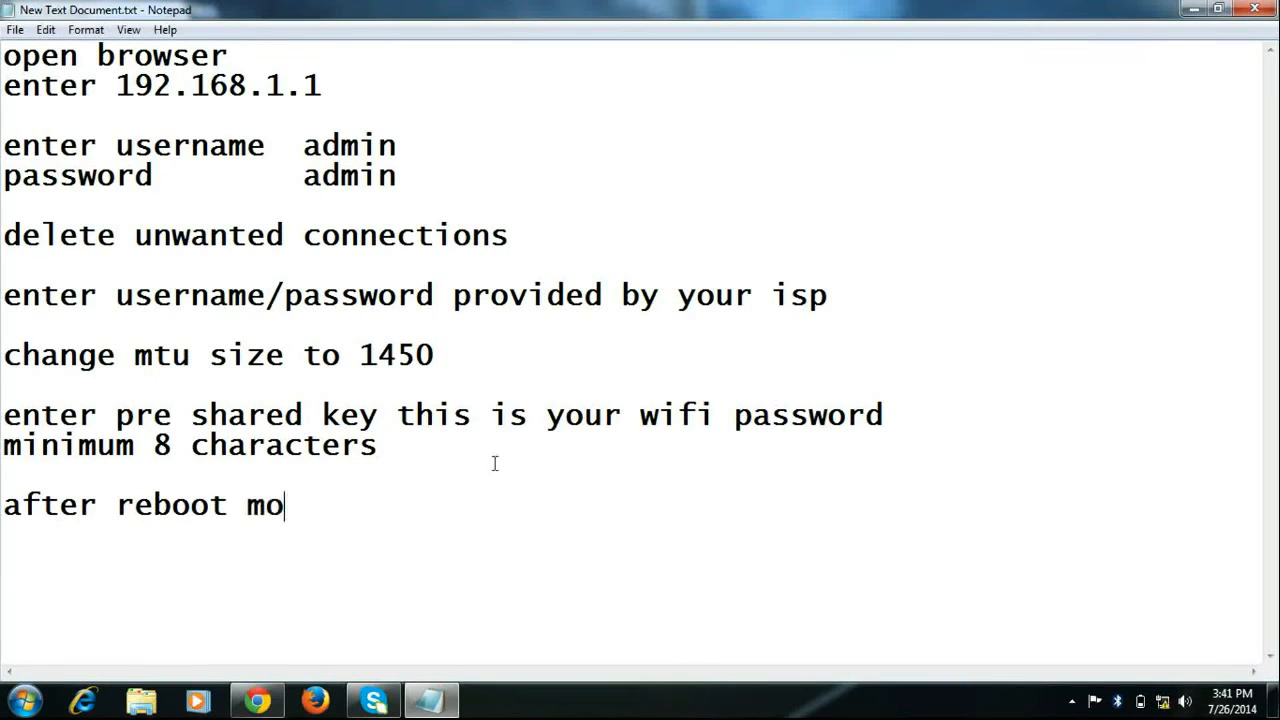
- Add a final note line: "after reboot modem is ready t…"
type("dem is ready t")
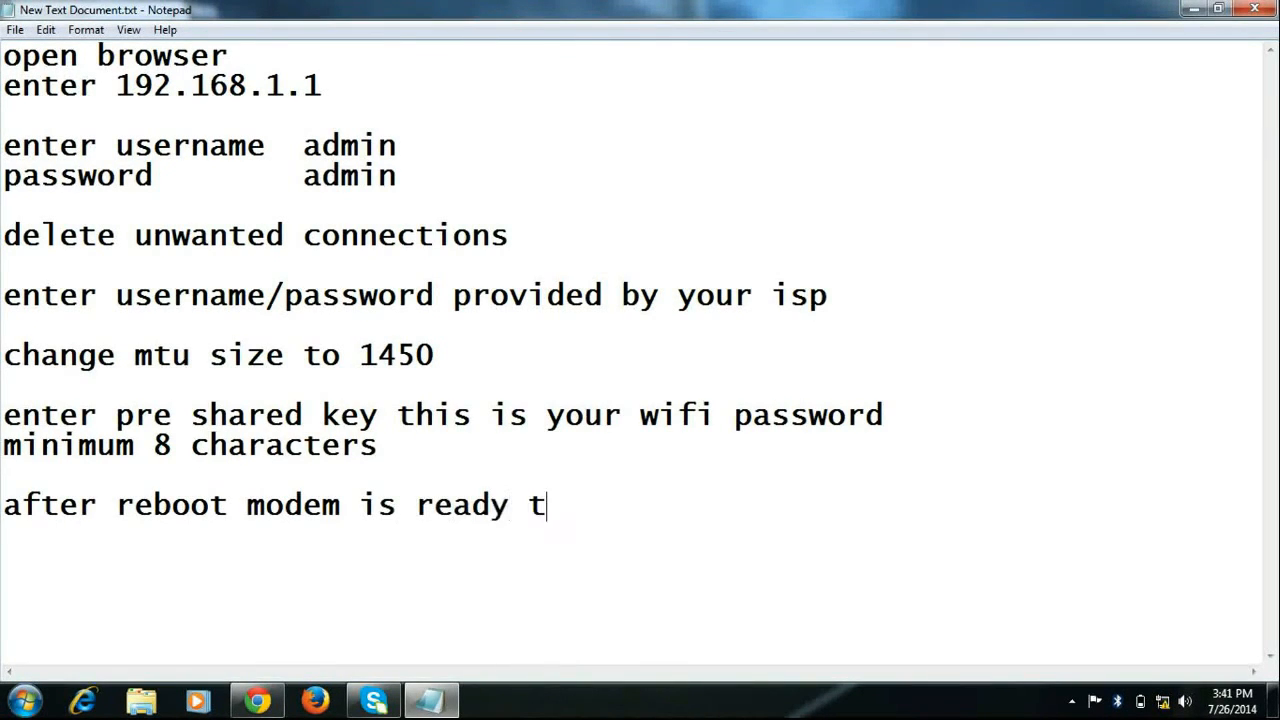